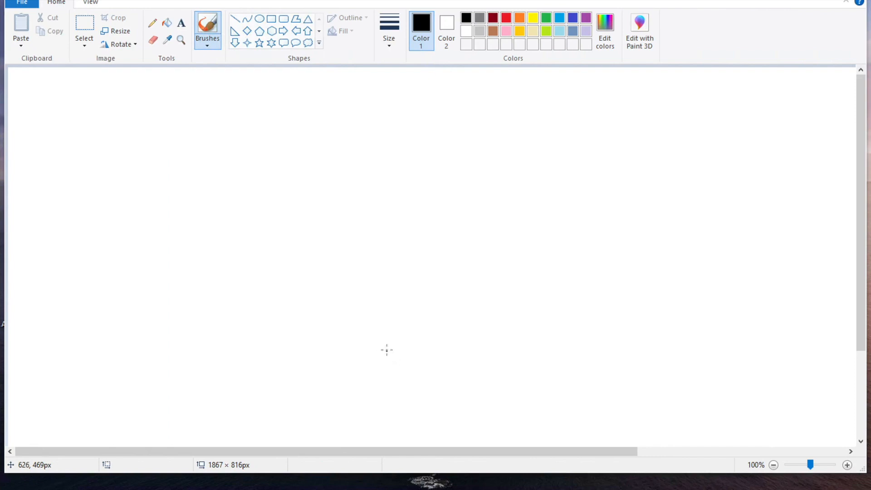
mouse_move(270, 241)
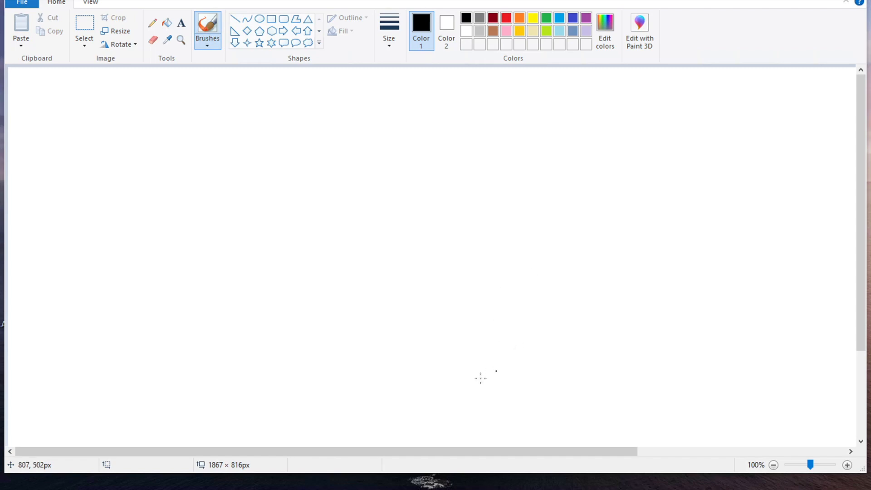
mouse_move(445, 366)
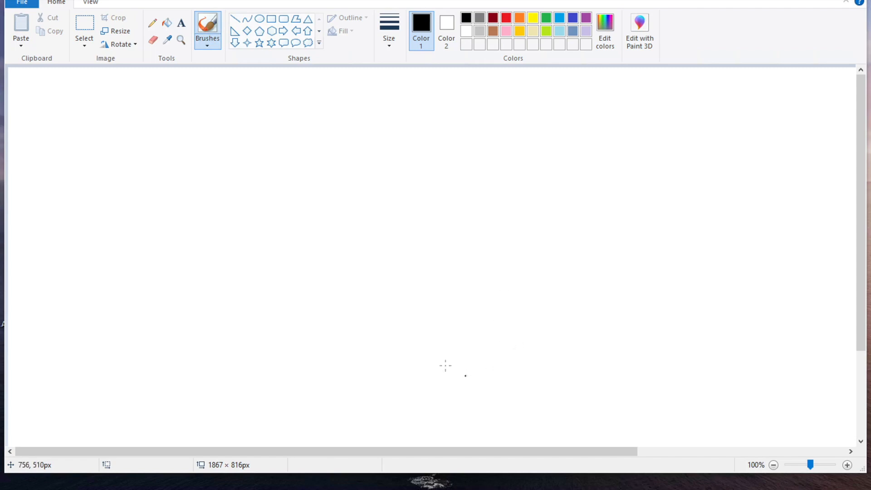
mouse_move(430, 362)
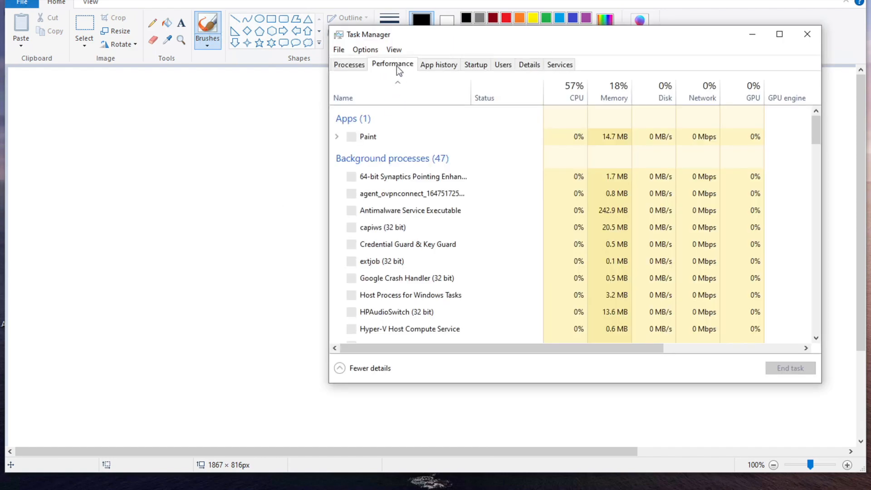
- Show the Performance view of Task Manager with Memory usage details
left_click(392, 63)
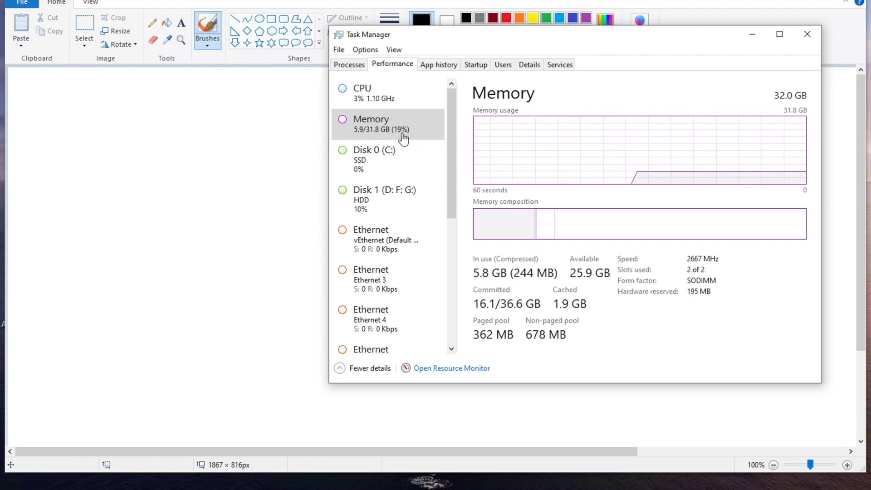
mouse_move(415, 137)
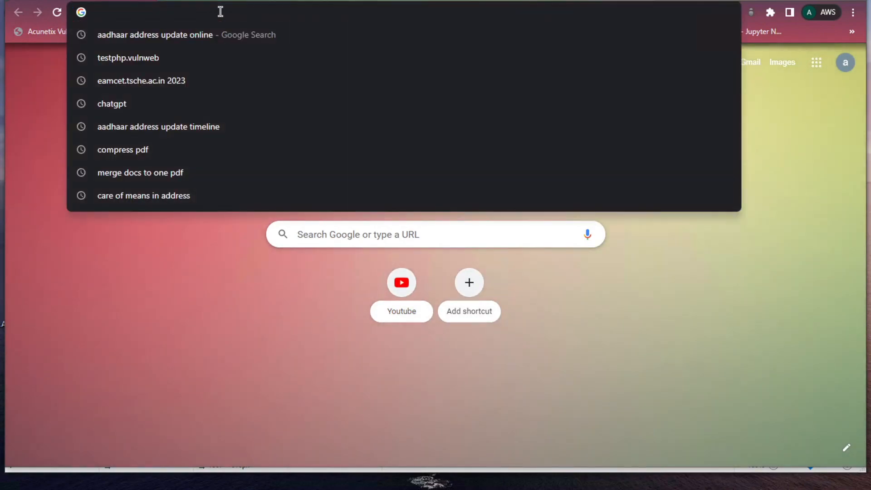
- Search Google Images for 'server' and enlarge the GeeksforGeeks tower-and-rack server picture
type("server")
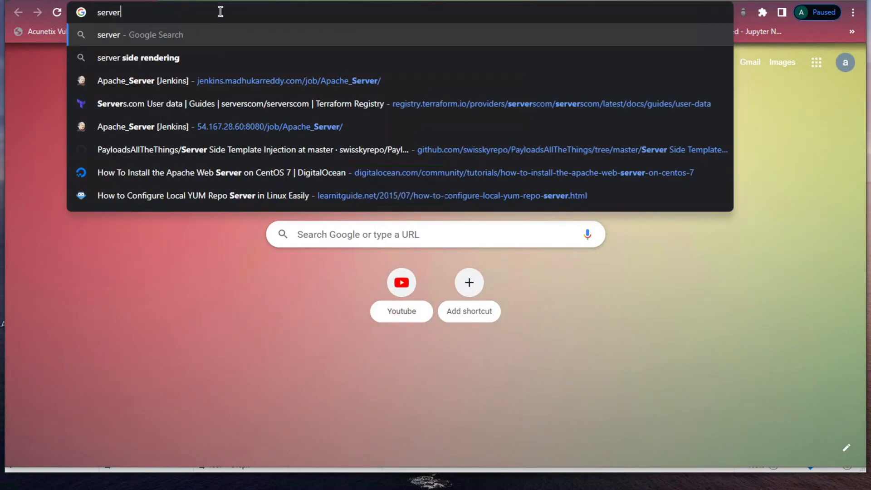
key("Return")
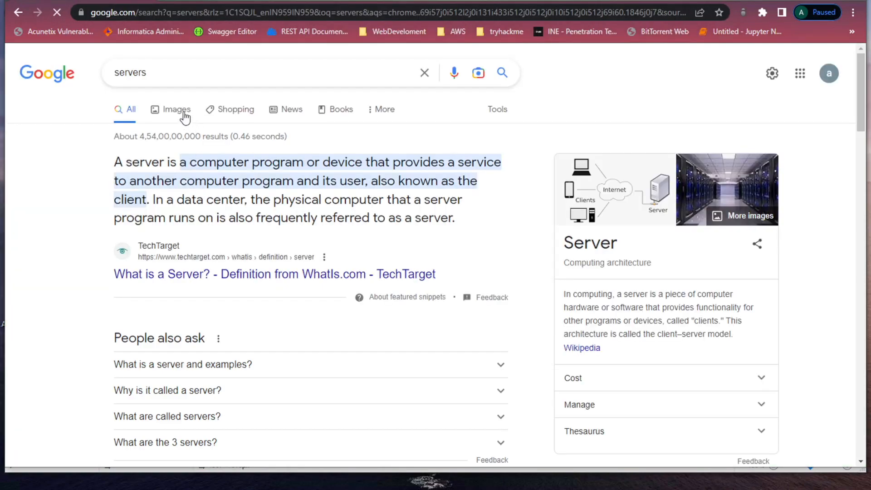
left_click(177, 109)
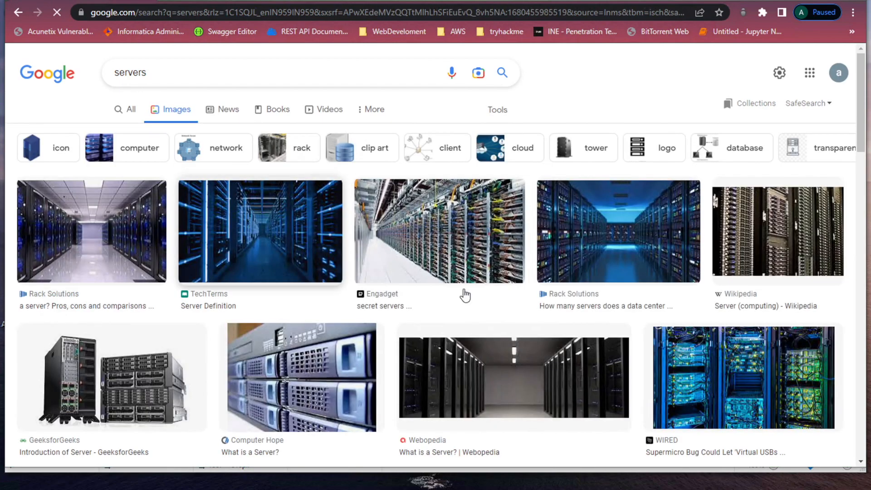
left_click(111, 376)
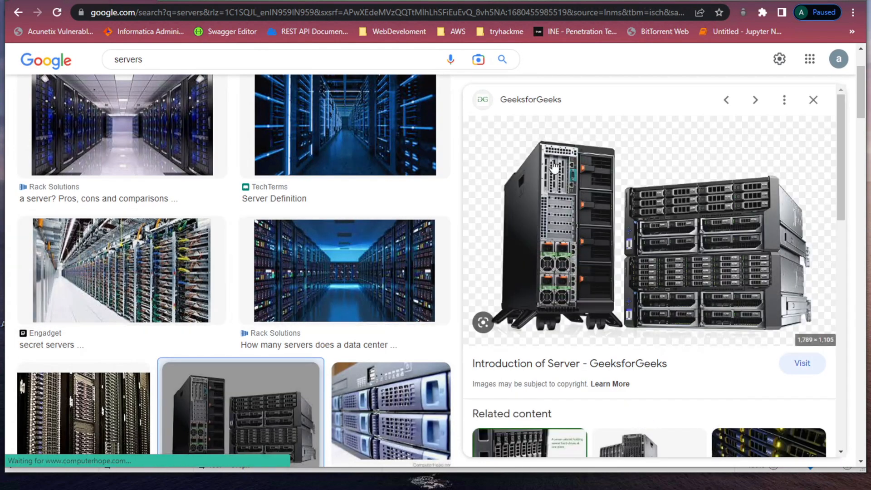
mouse_move(565, 188)
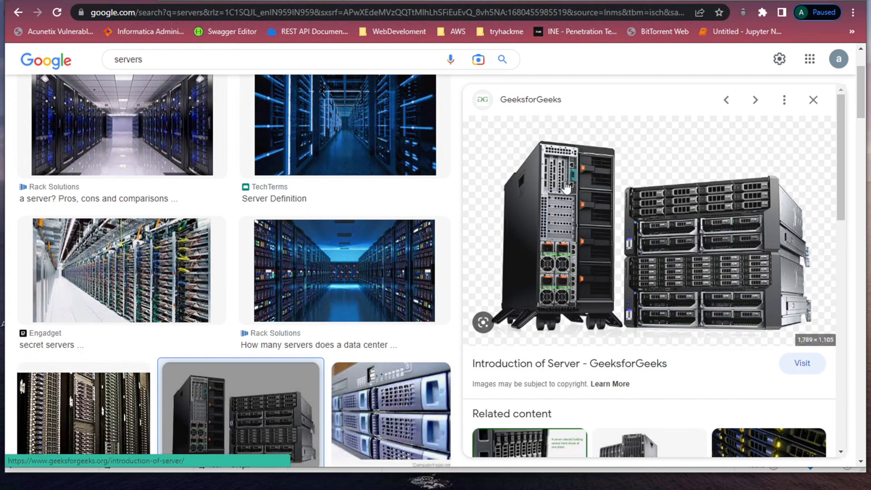
mouse_move(570, 199)
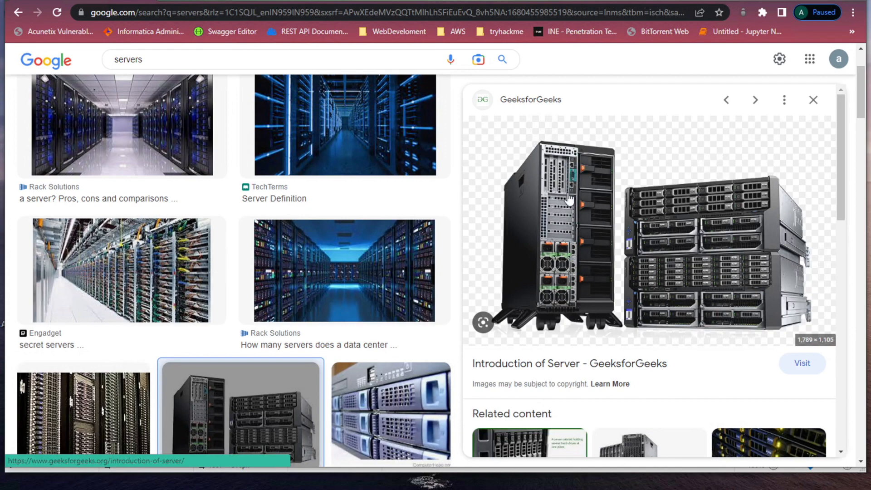
mouse_move(593, 238)
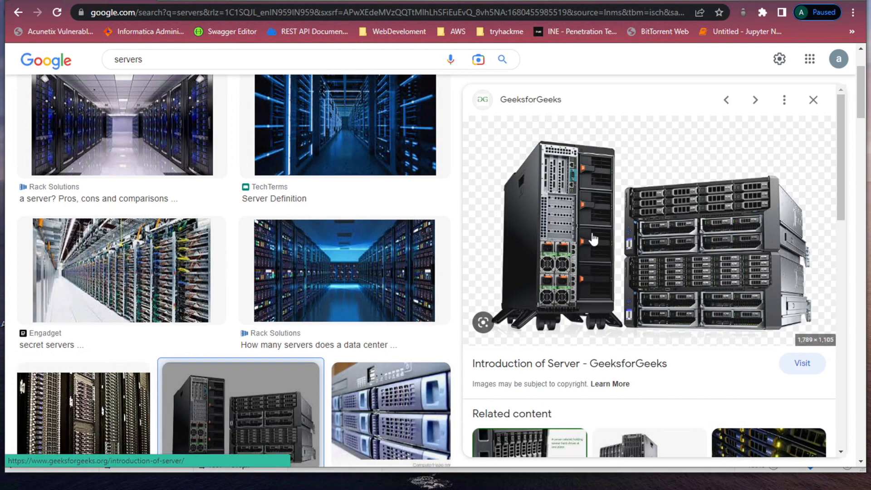
mouse_move(561, 235)
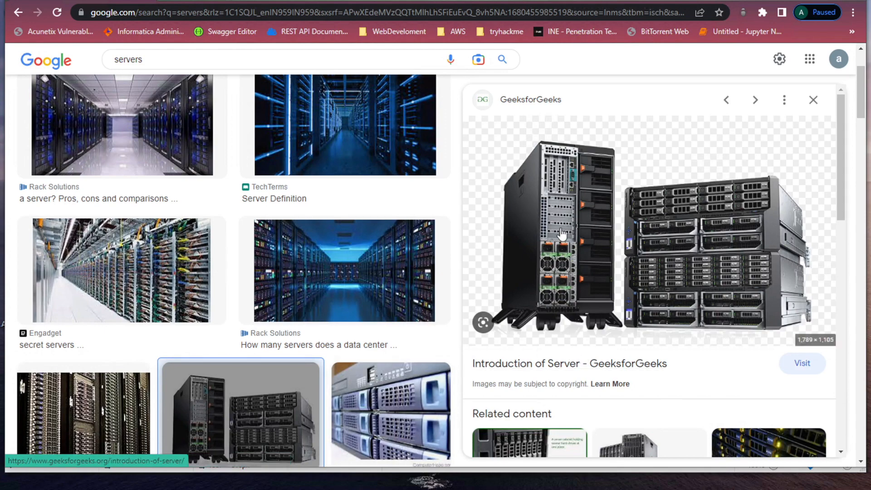
mouse_move(566, 221)
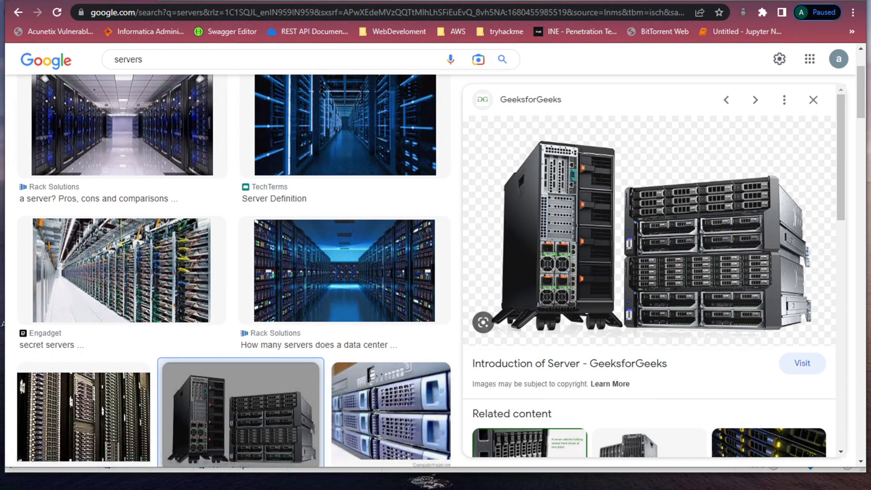
mouse_move(343, 271)
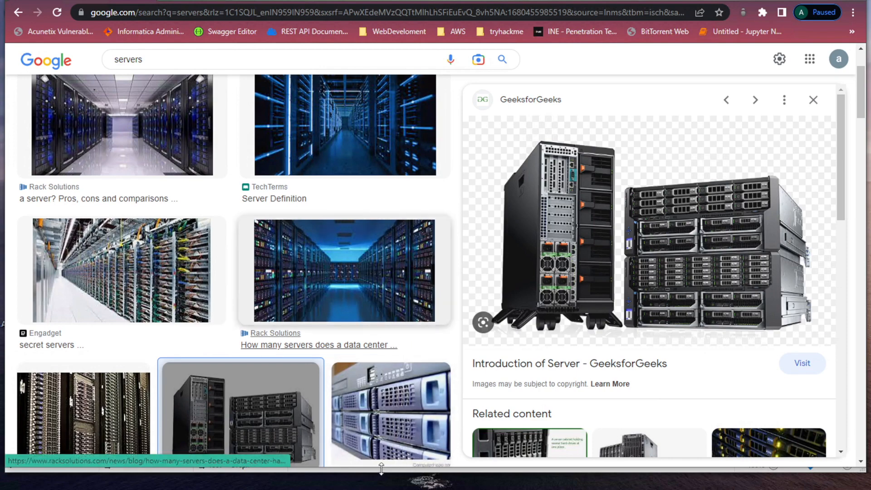
mouse_move(564, 199)
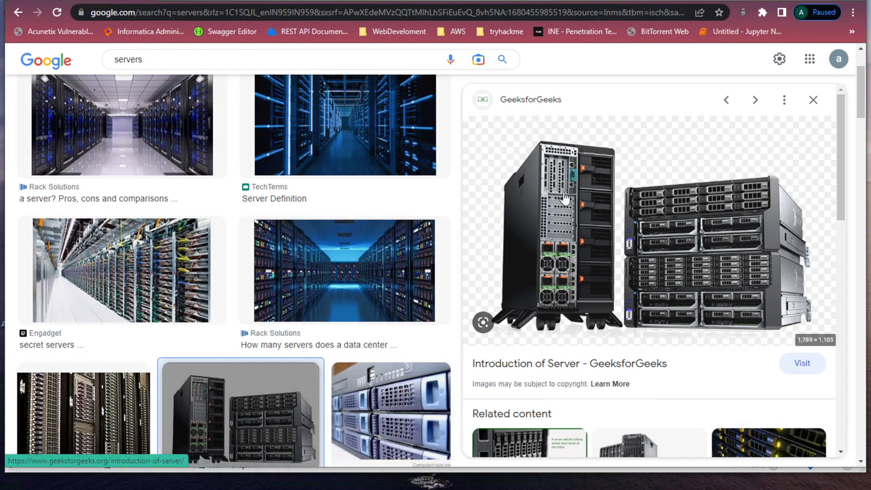
mouse_move(526, 263)
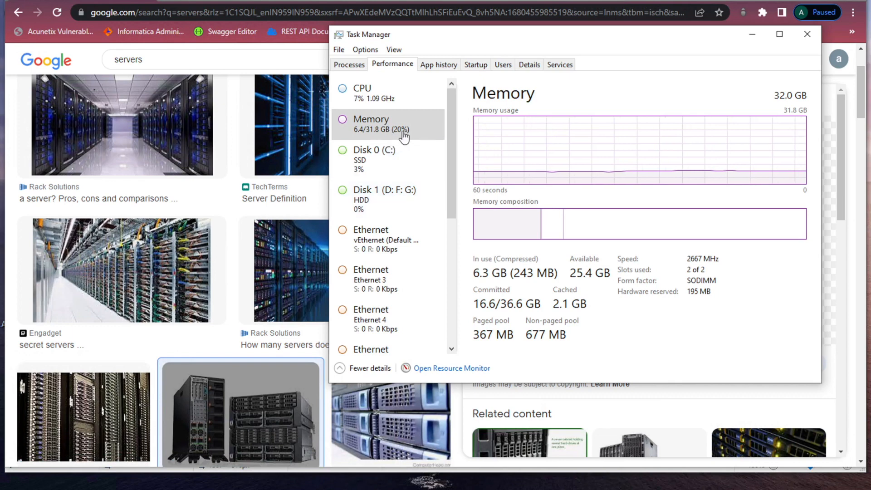
- Bring Task Manager's memory usage view back in front of the browser
left_click(388, 92)
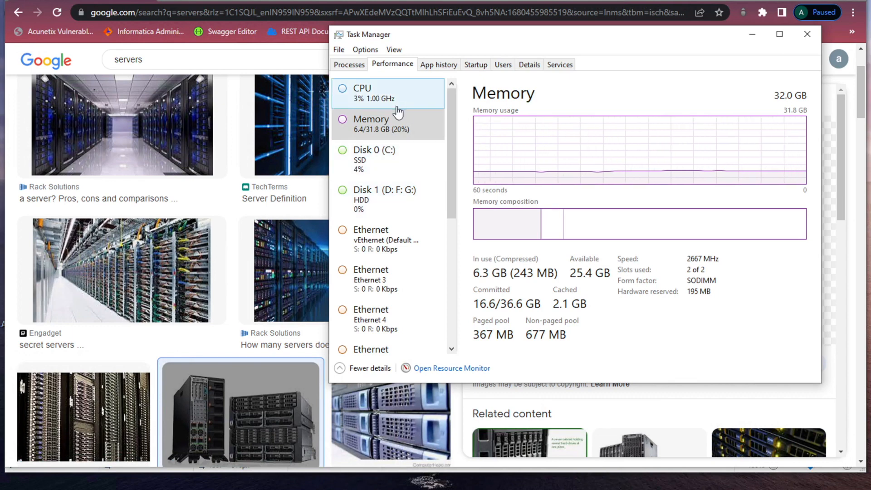
mouse_move(396, 125)
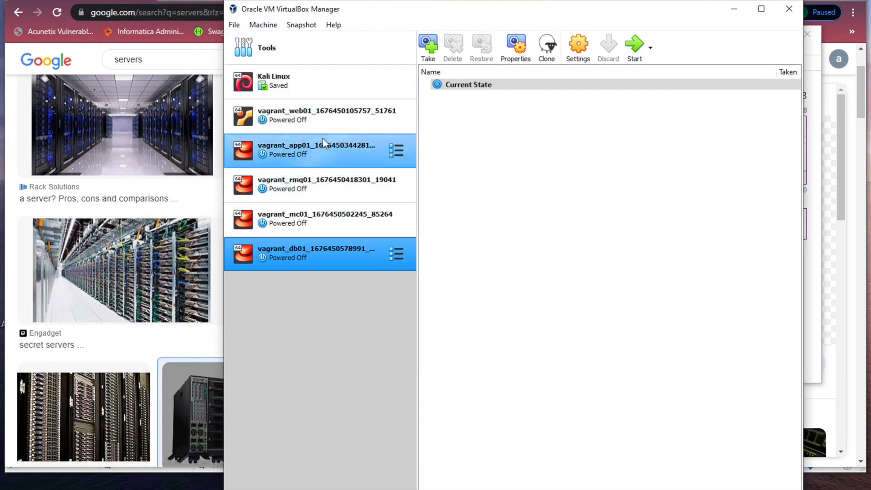
left_click(317, 115)
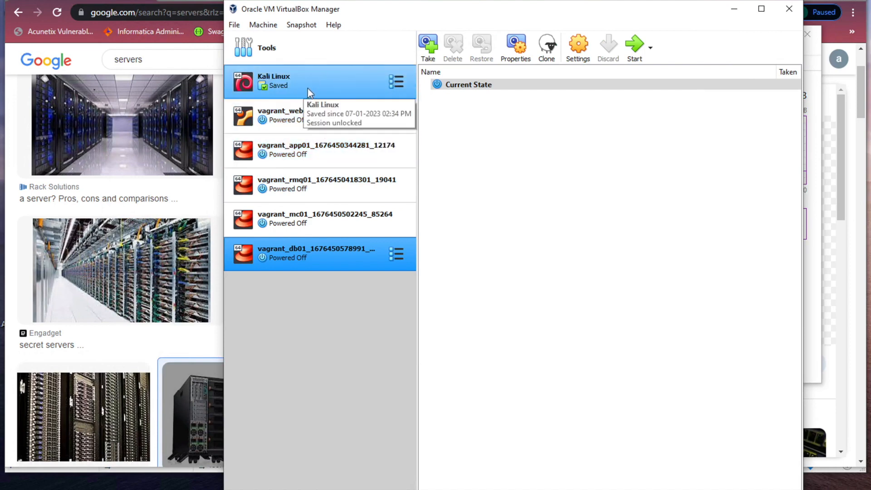
mouse_move(301, 90)
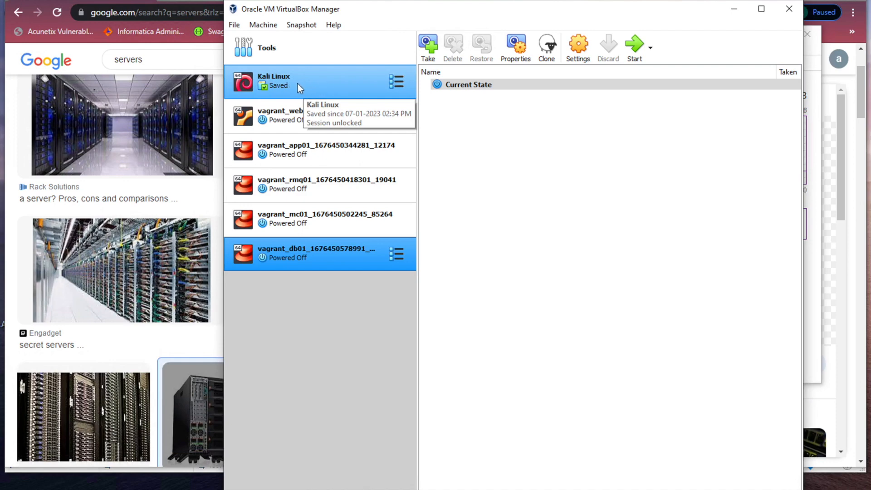
mouse_move(317, 150)
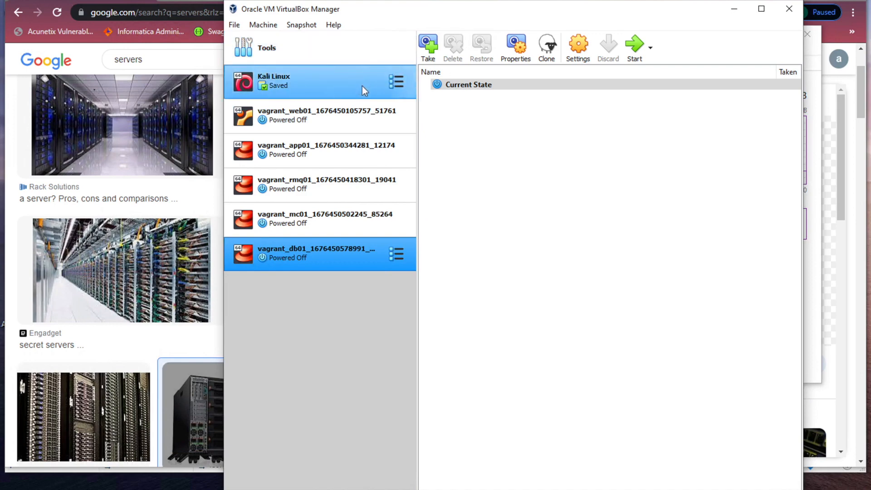
mouse_move(309, 92)
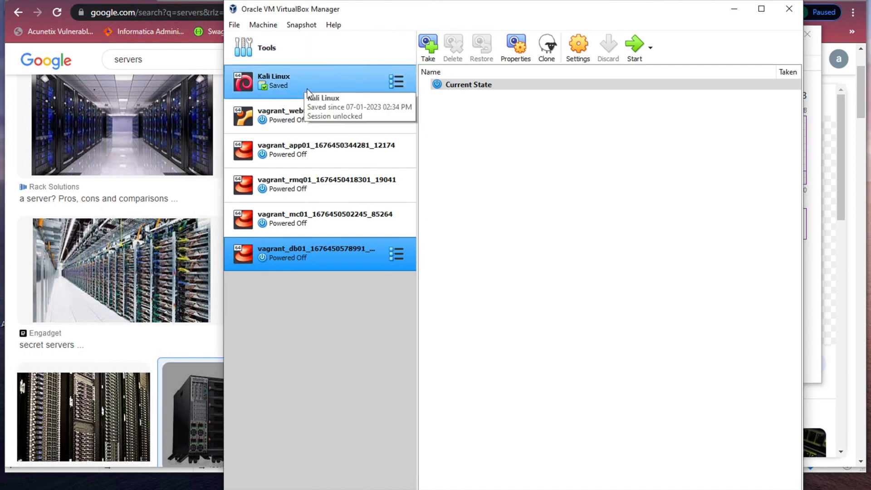
mouse_move(416, 199)
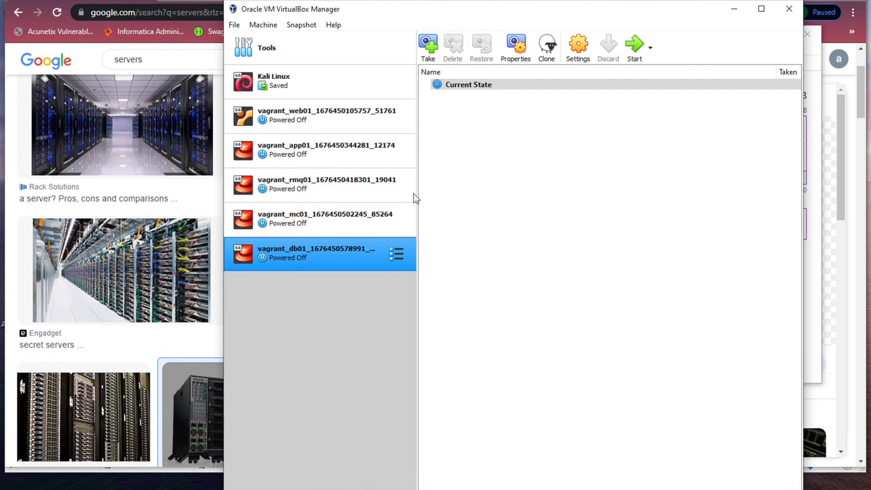
mouse_move(734, 9)
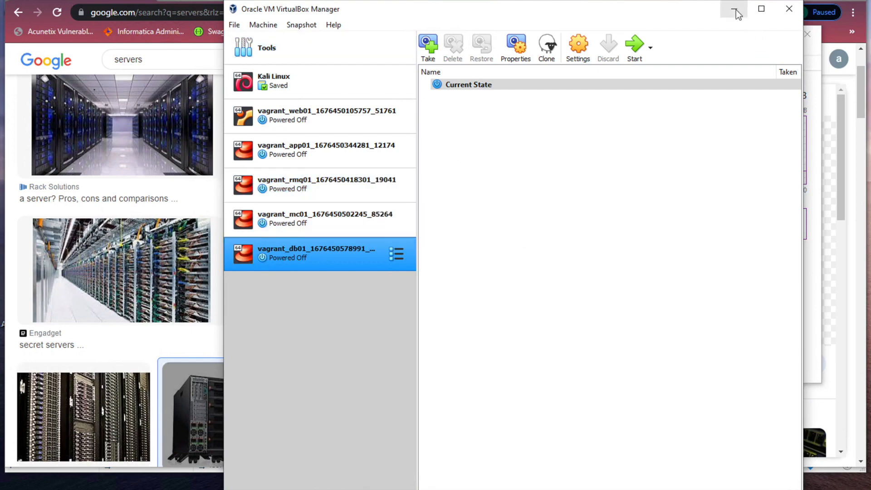
mouse_move(442, 209)
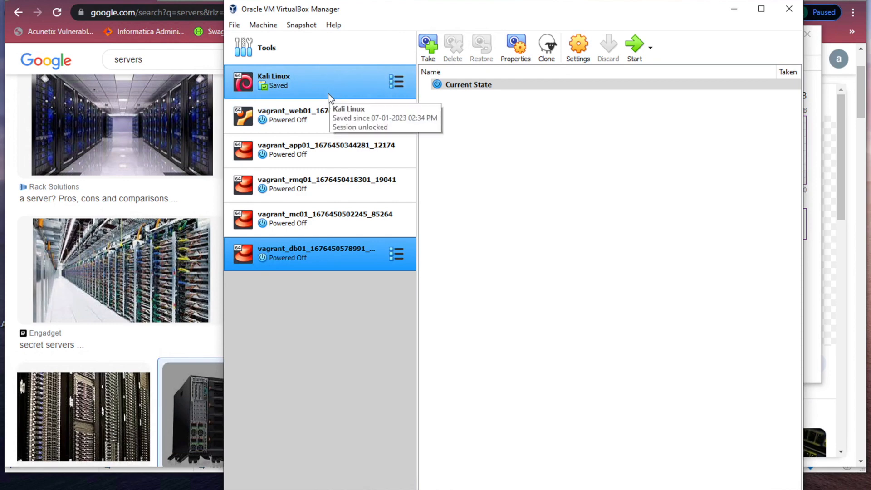
mouse_move(413, 11)
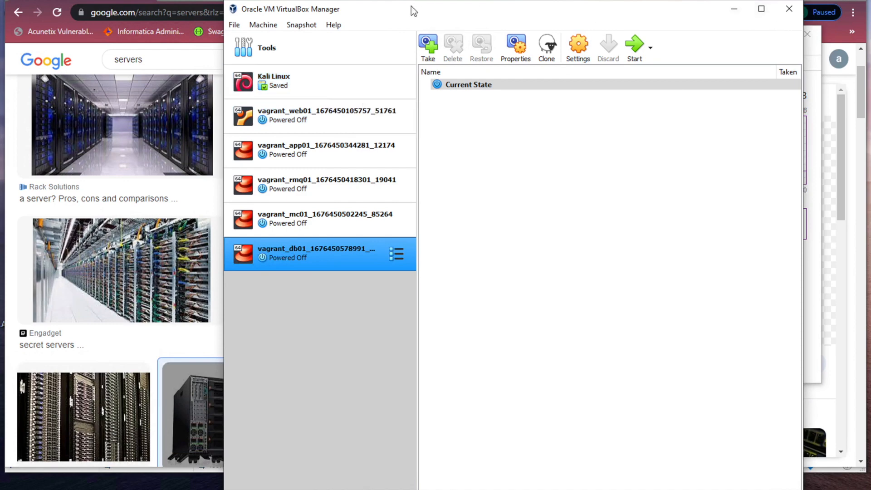
mouse_move(733, 9)
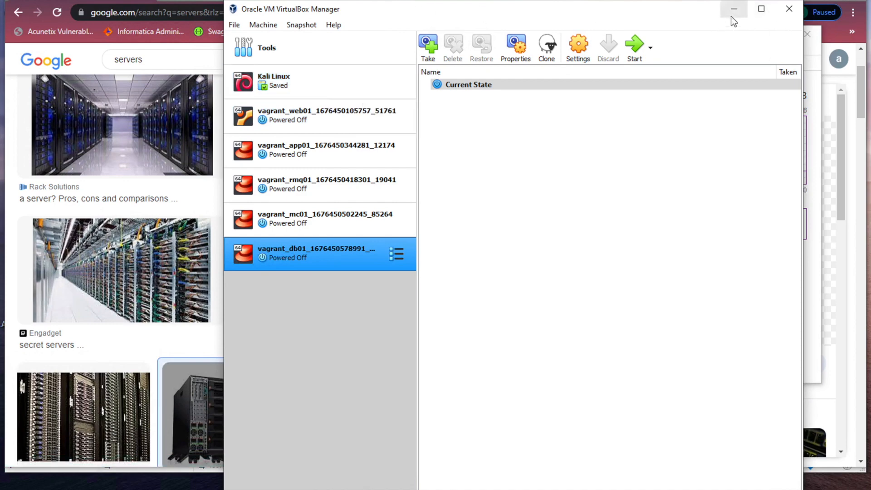
mouse_move(390, 13)
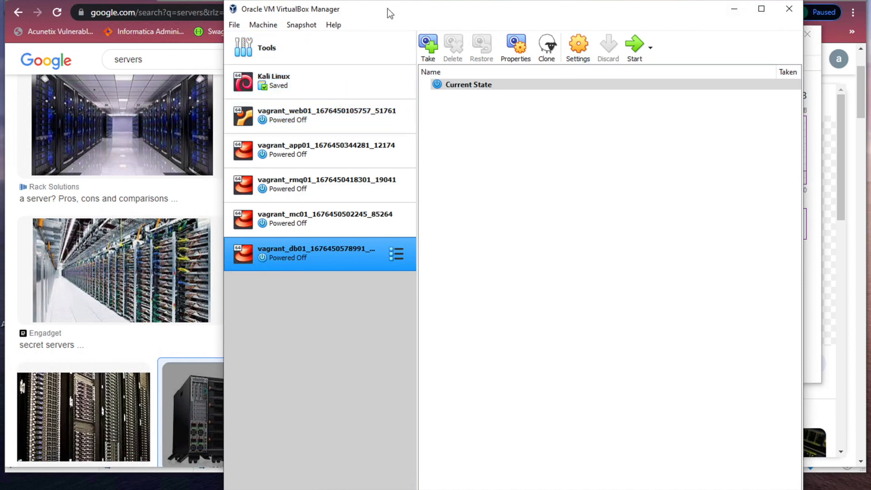
mouse_move(299, 166)
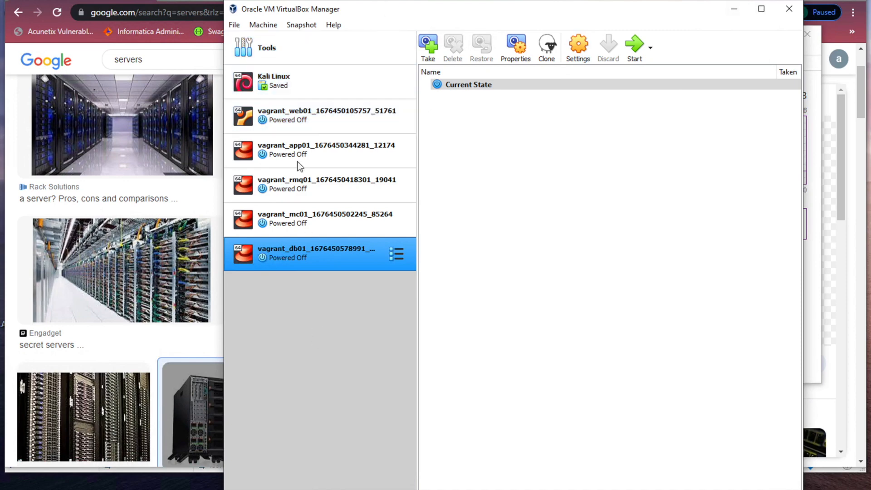
mouse_move(319, 123)
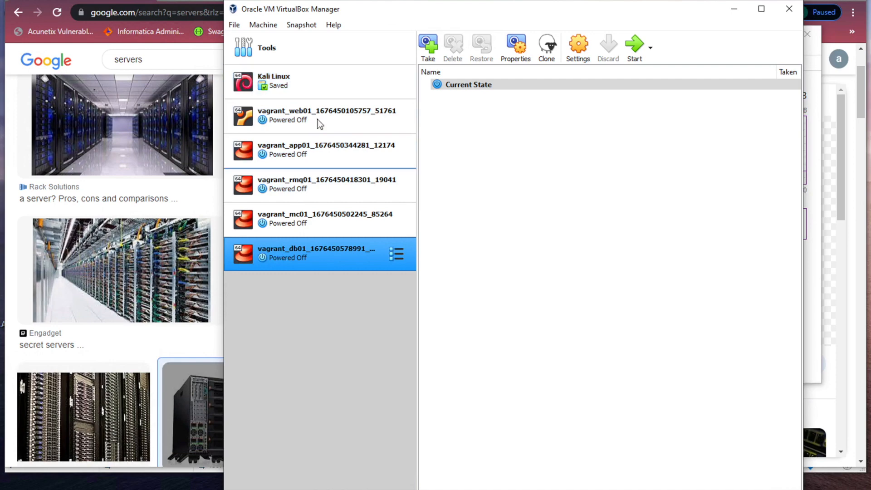
left_click(320, 149)
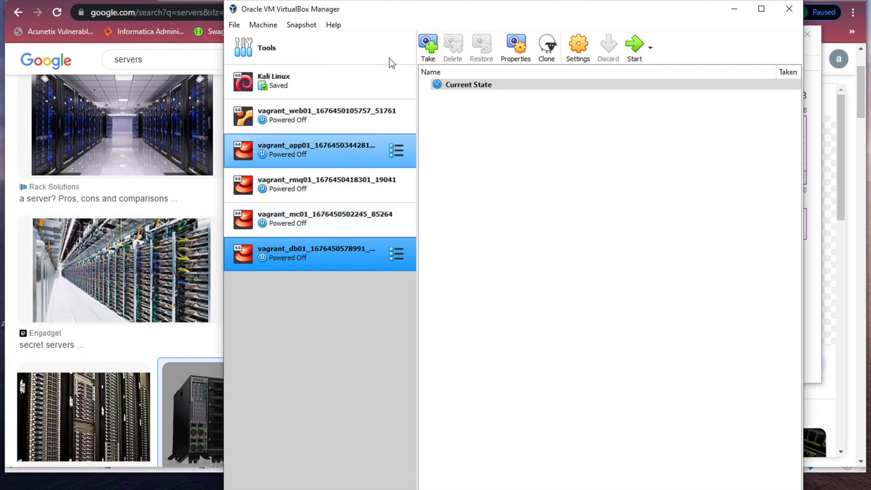
left_click(319, 82)
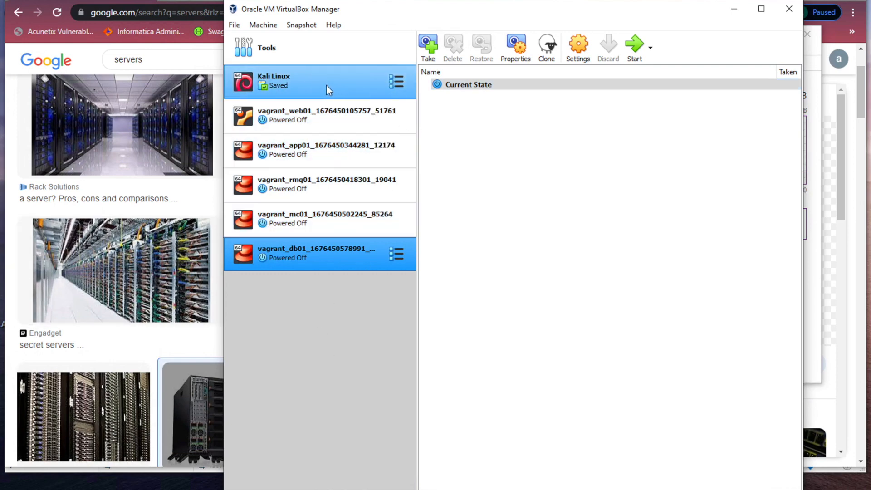
mouse_move(356, 88)
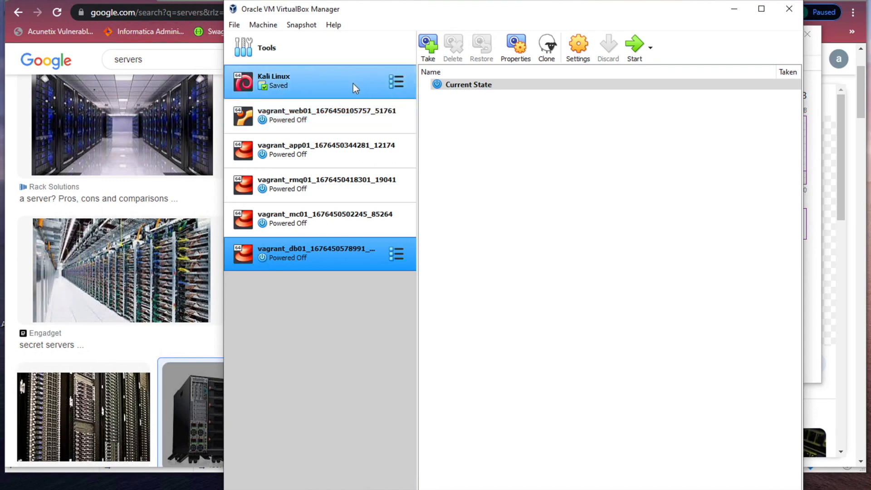
mouse_move(345, 88)
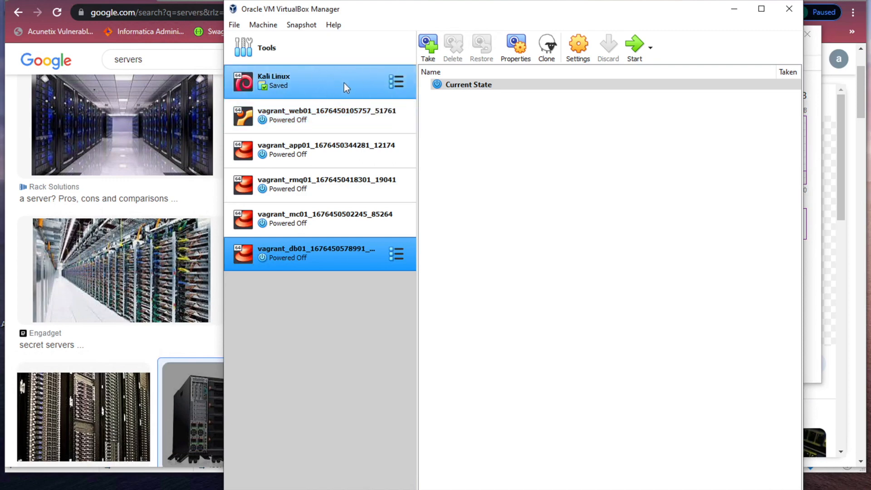
mouse_move(305, 82)
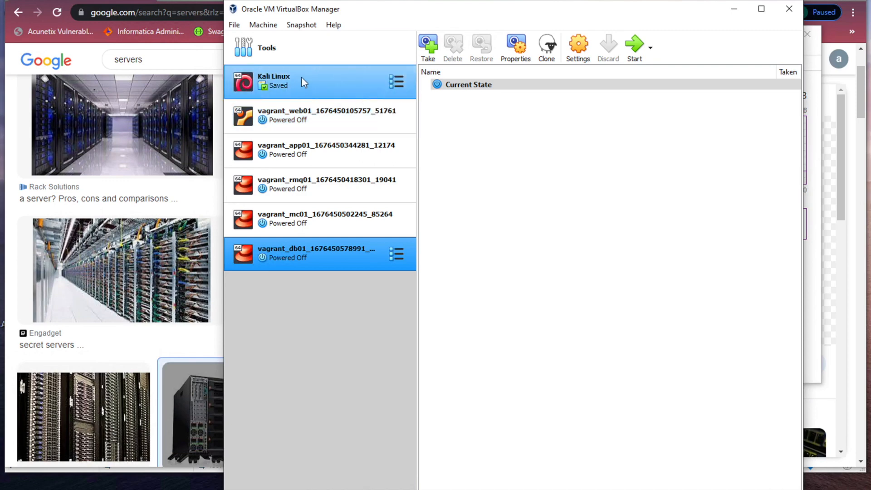
left_click(317, 150)
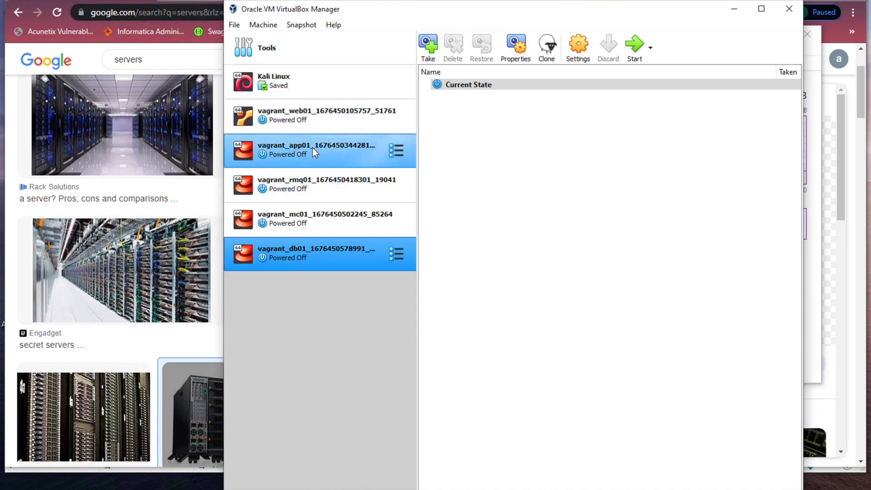
mouse_move(349, 157)
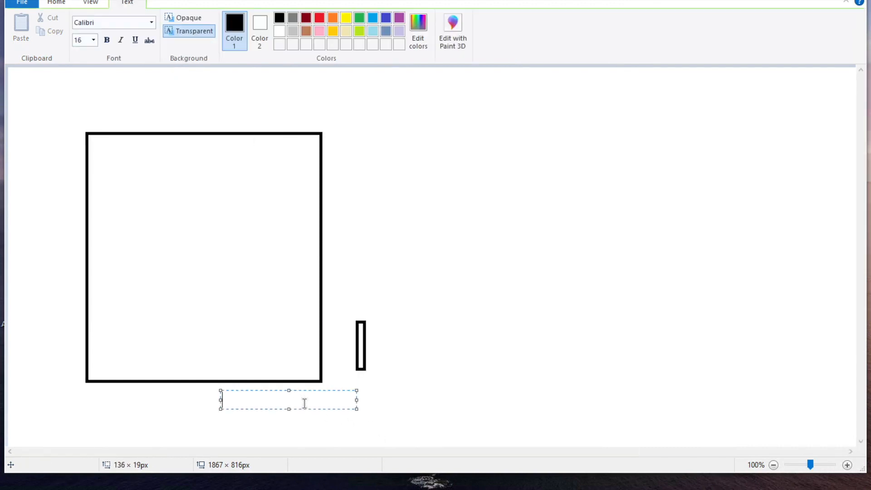
- Add the caption 'Laptop' beneath the large square
type("Laptop")
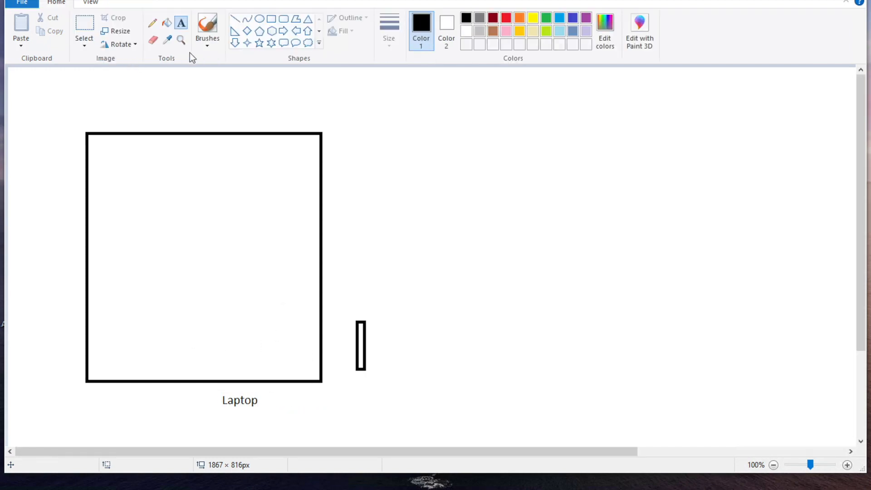
mouse_move(87, 353)
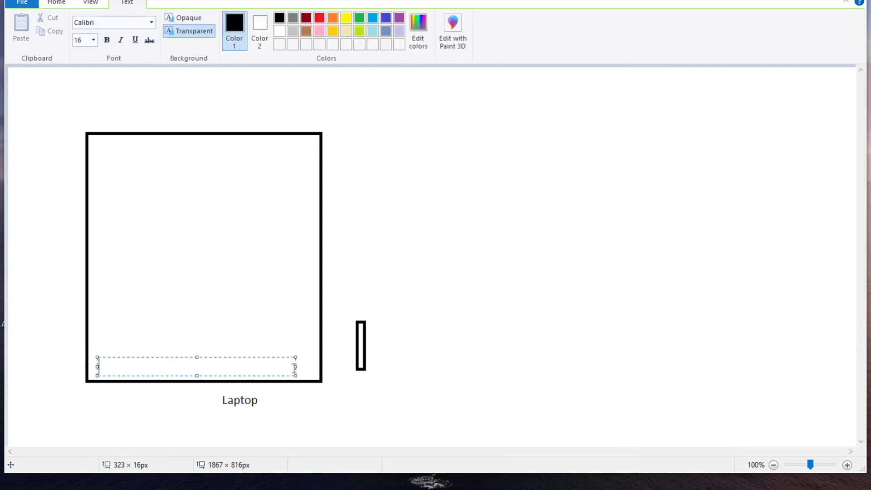
- Label the box 'Operating system' and the smaller inner box 'VM'
type("Operating system")
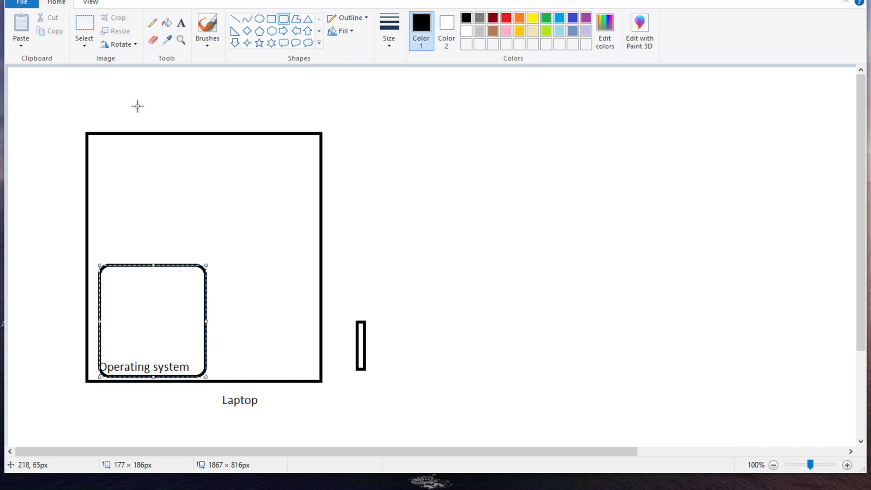
mouse_move(275, 25)
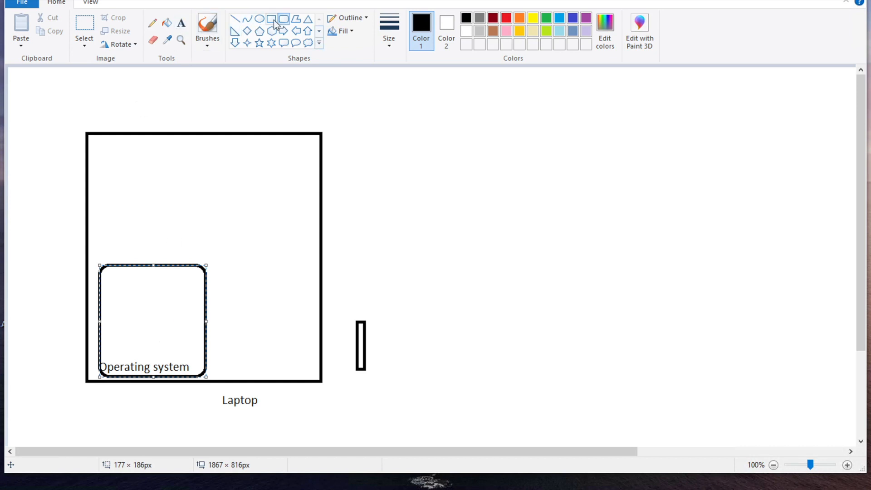
mouse_move(283, 24)
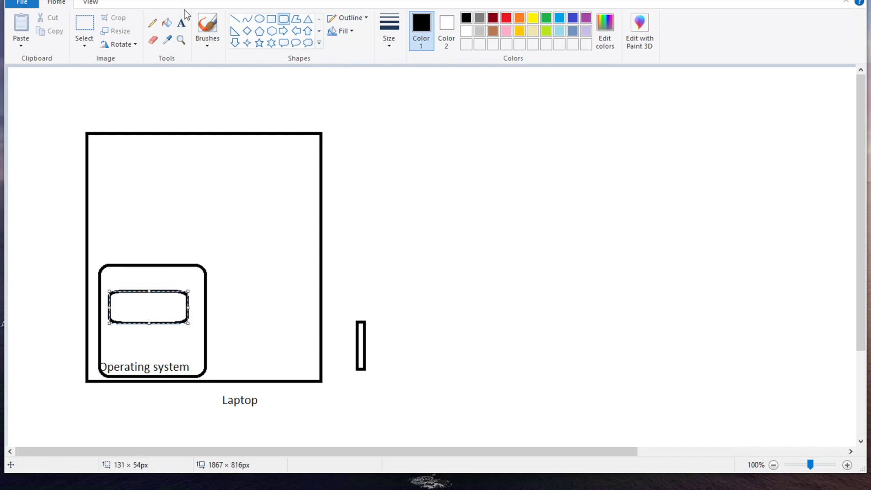
left_click(148, 304)
type("V")
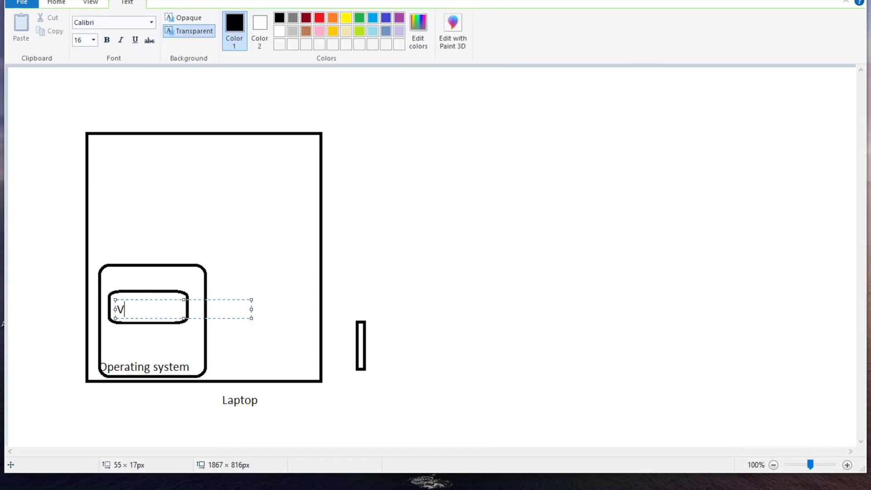
type("M")
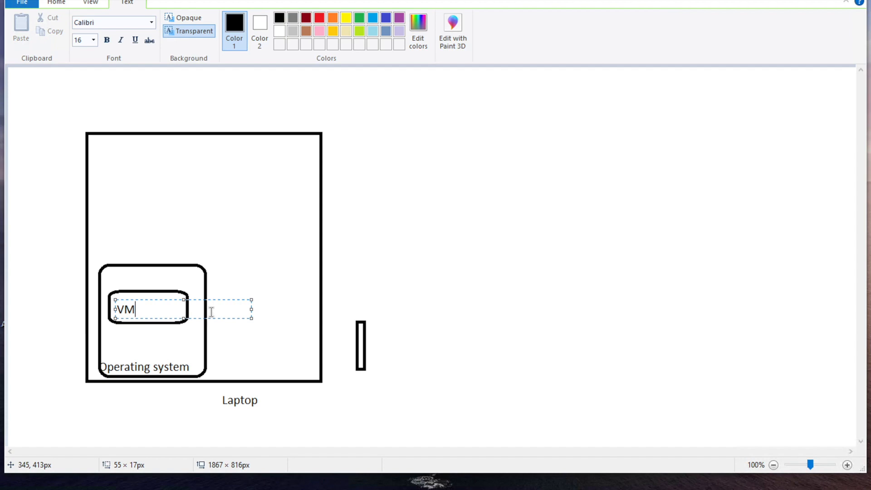
mouse_move(164, 291)
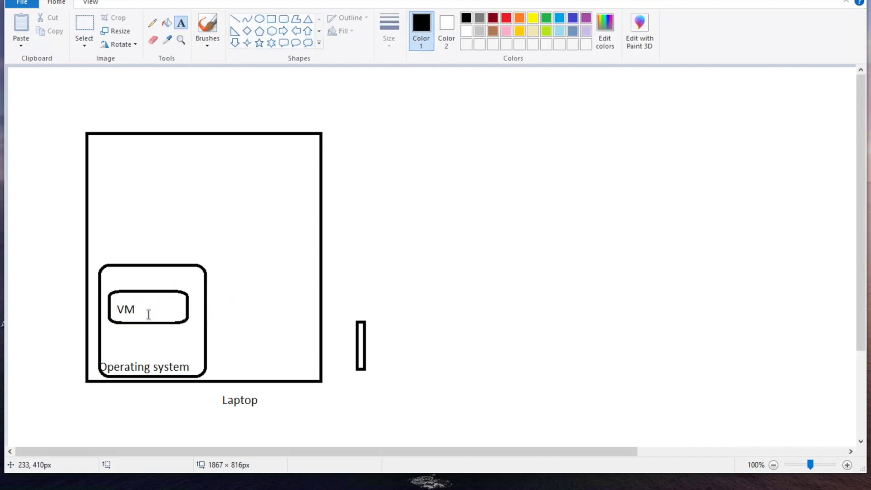
left_click(172, 308)
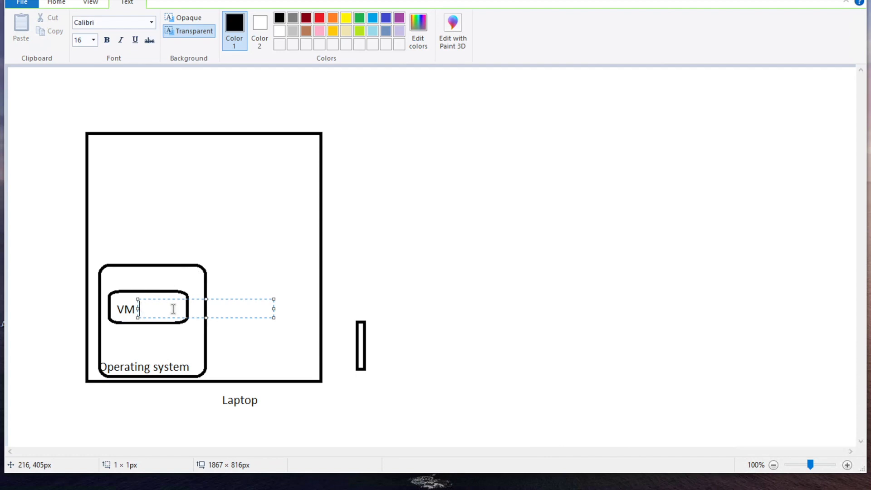
left_click(302, 322)
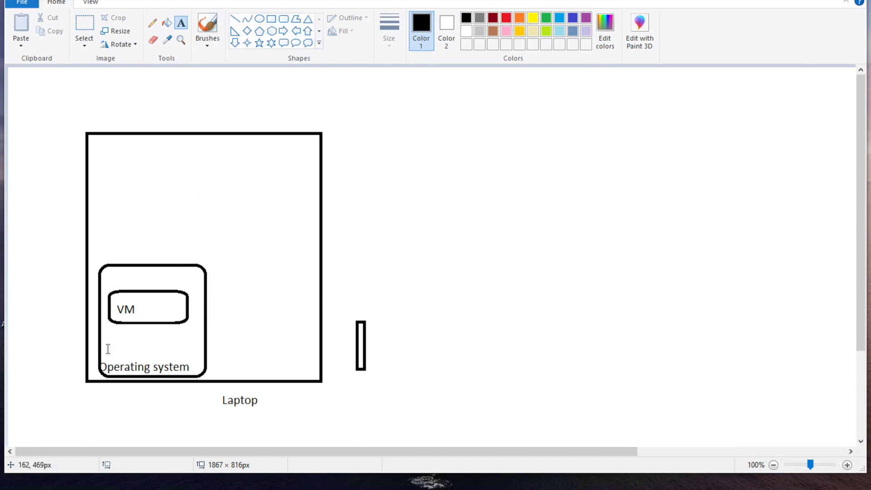
mouse_move(141, 311)
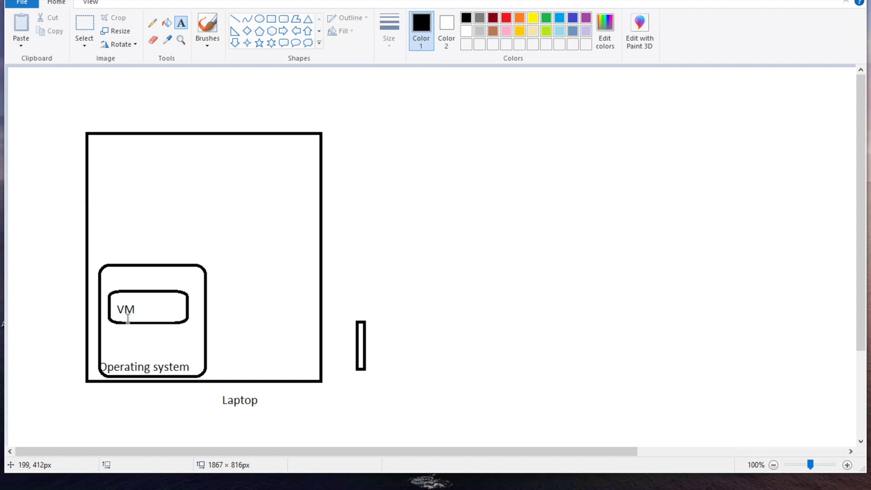
mouse_move(148, 313)
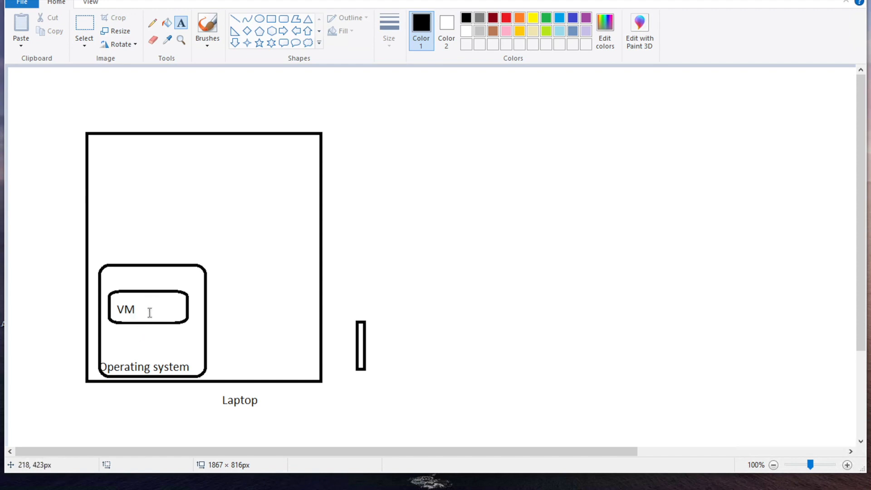
mouse_move(171, 330)
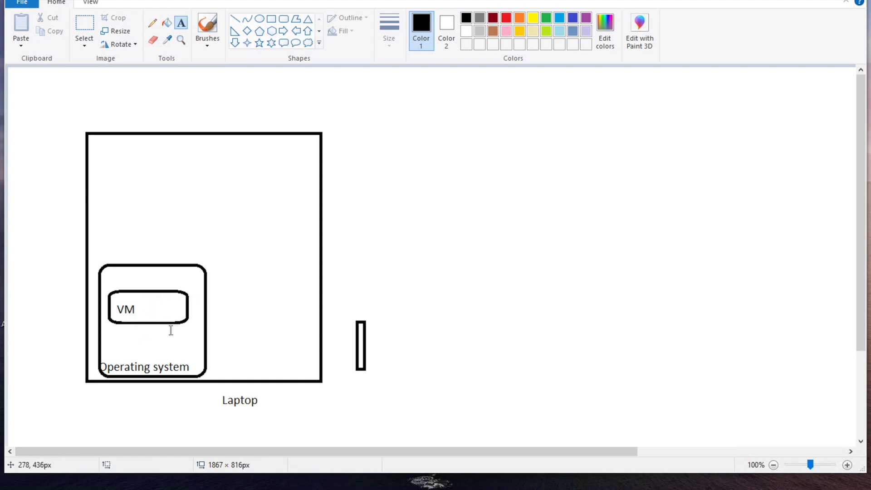
mouse_move(168, 310)
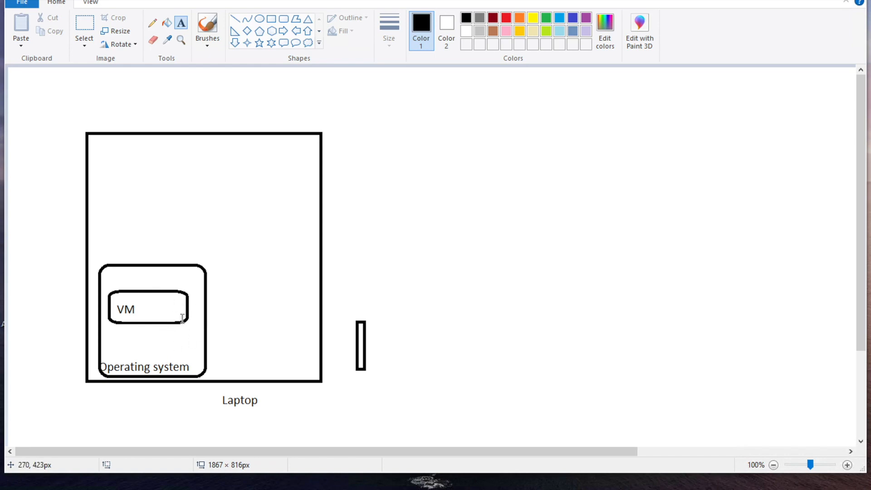
mouse_move(445, 110)
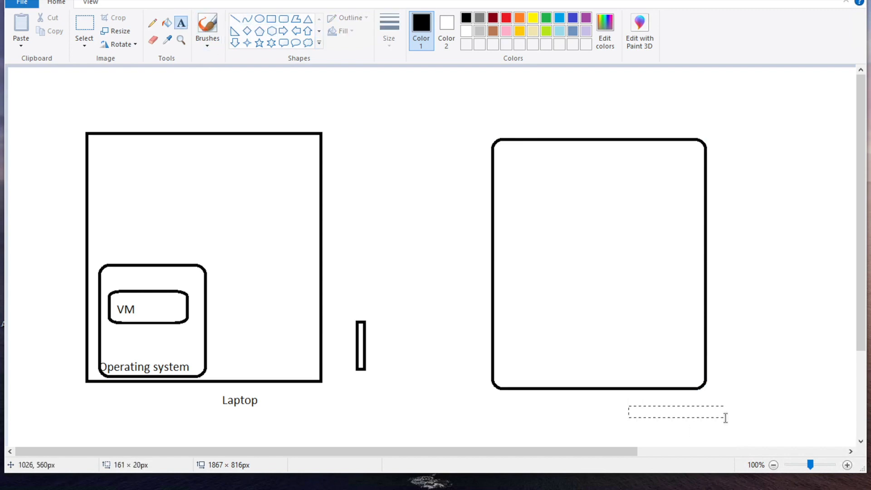
- Label the second drawing 'Laptop' and its inner box 'OS'
type("Laptop")
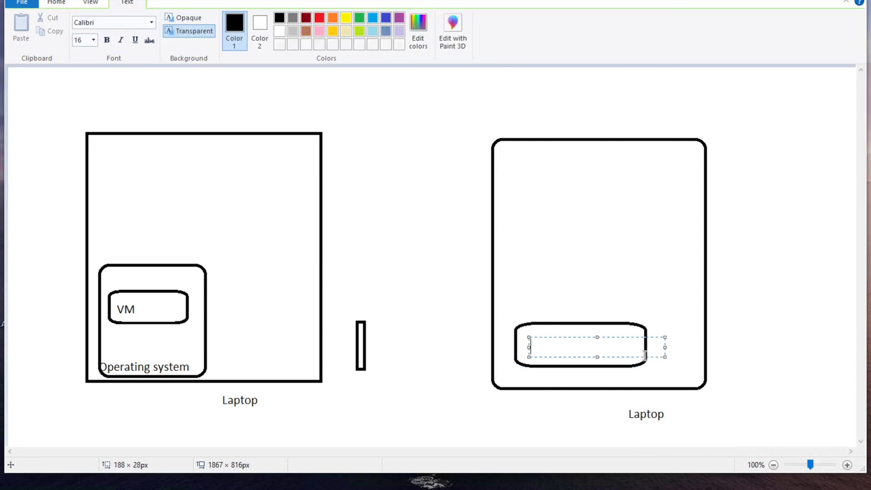
type("OS")
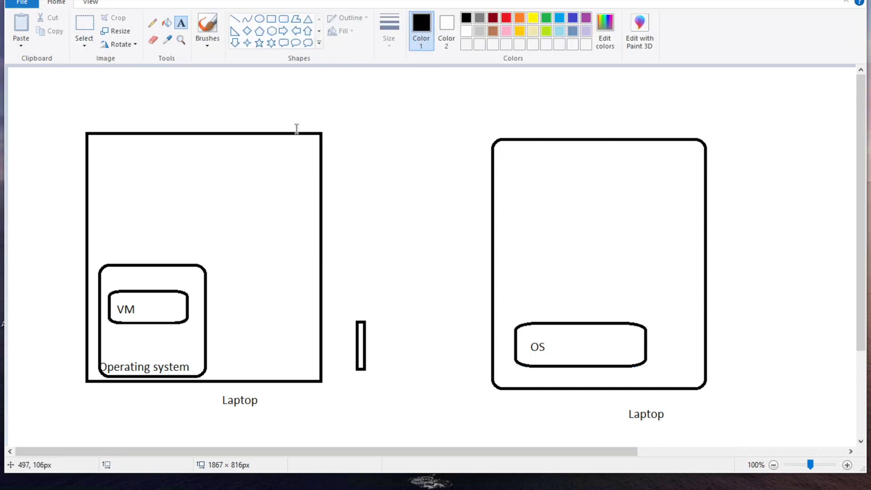
mouse_move(510, 319)
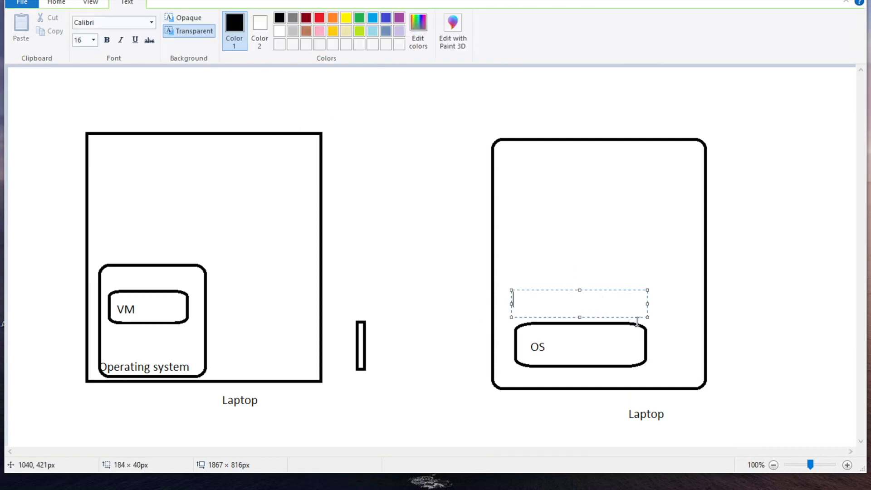
- Add the 'Docker engine' label above the OS box, removing the stray extra letter
type("Docker")
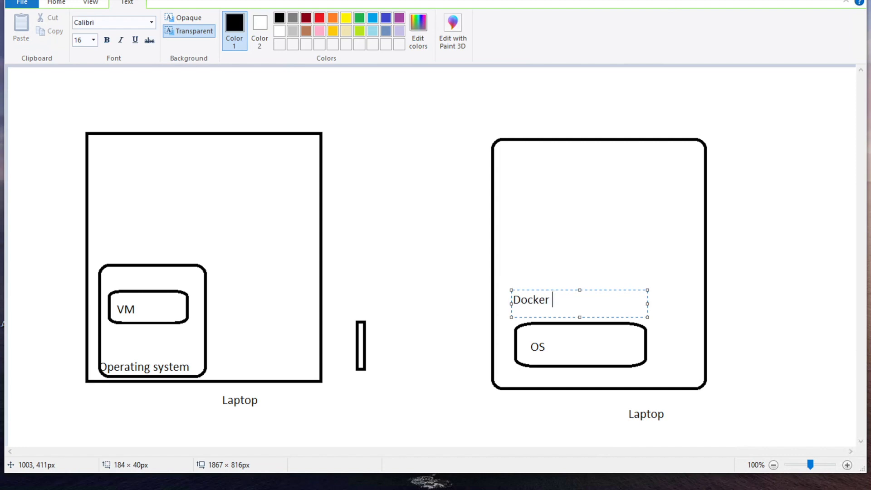
type("enginer")
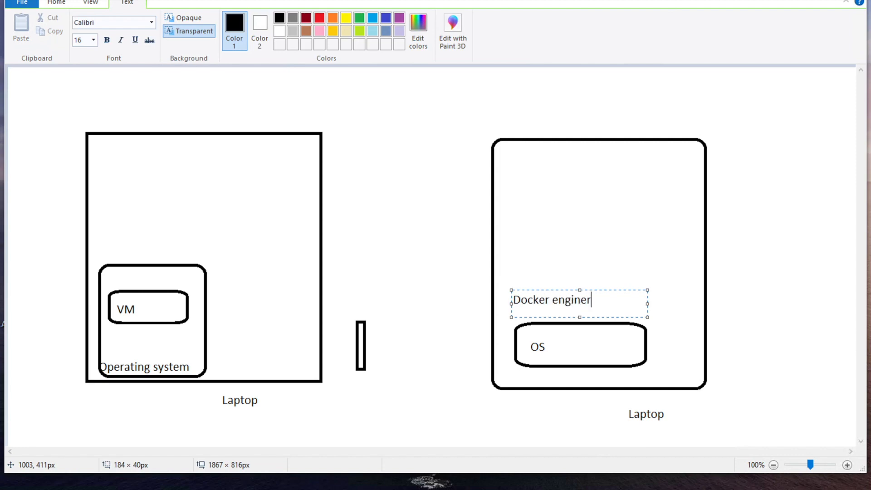
key("Backspace")
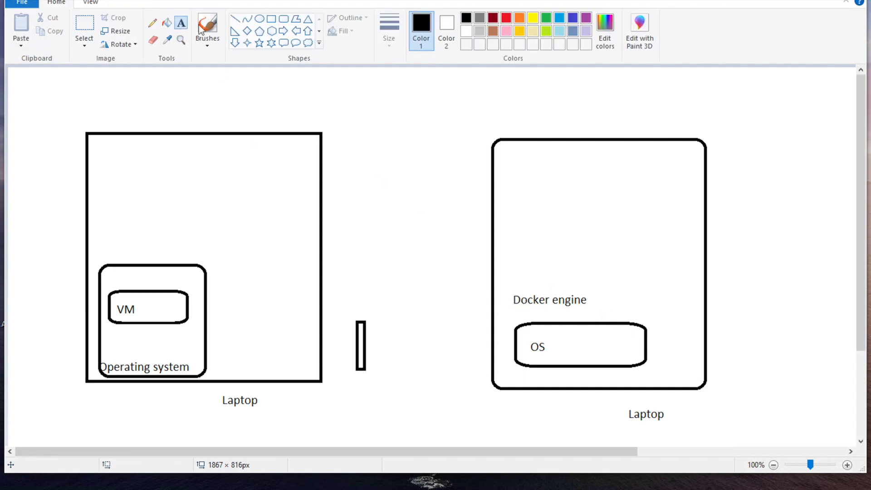
mouse_move(285, 24)
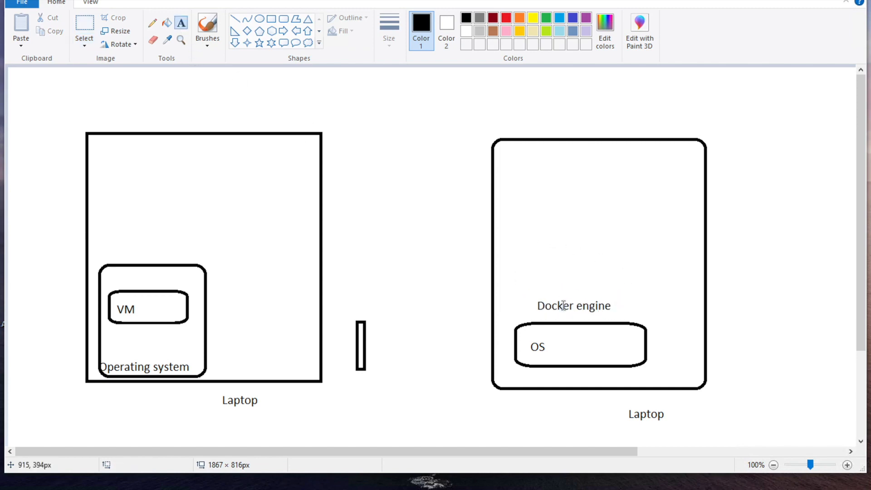
mouse_move(519, 276)
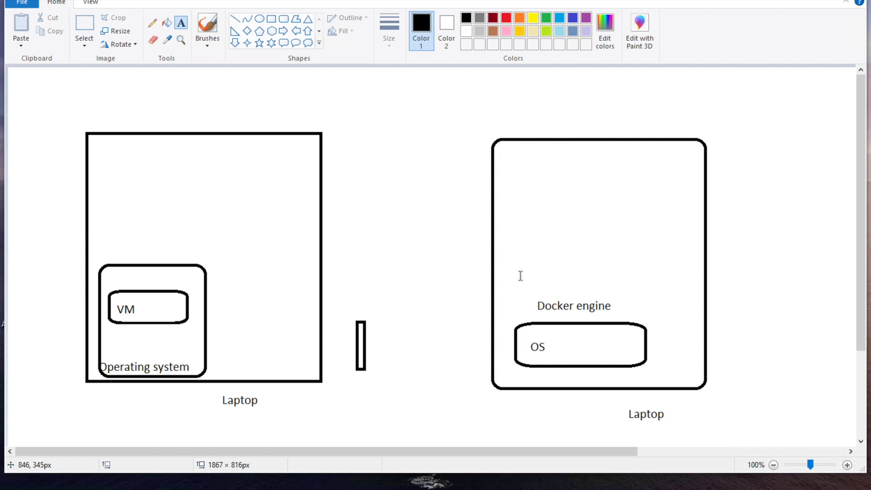
mouse_move(519, 276)
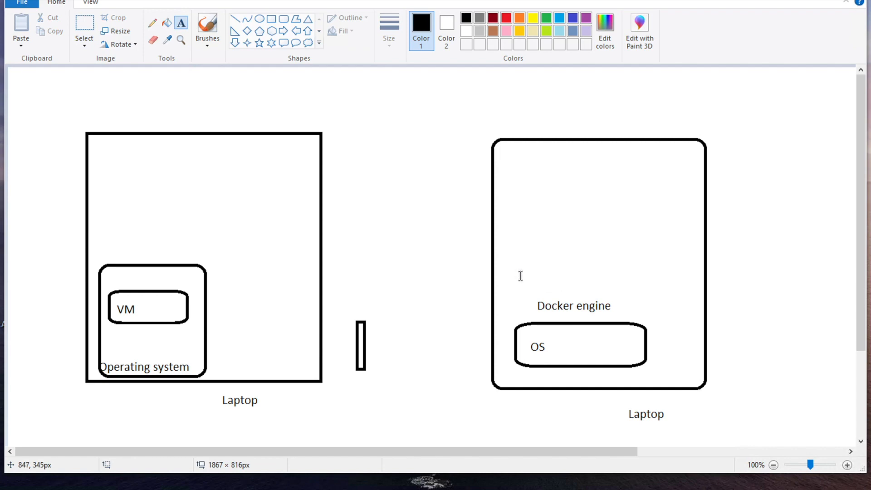
mouse_move(526, 277)
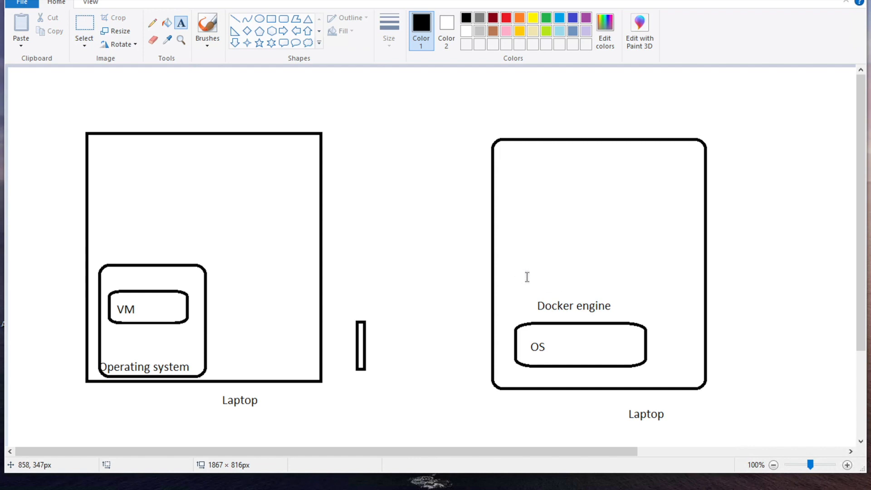
mouse_move(530, 284)
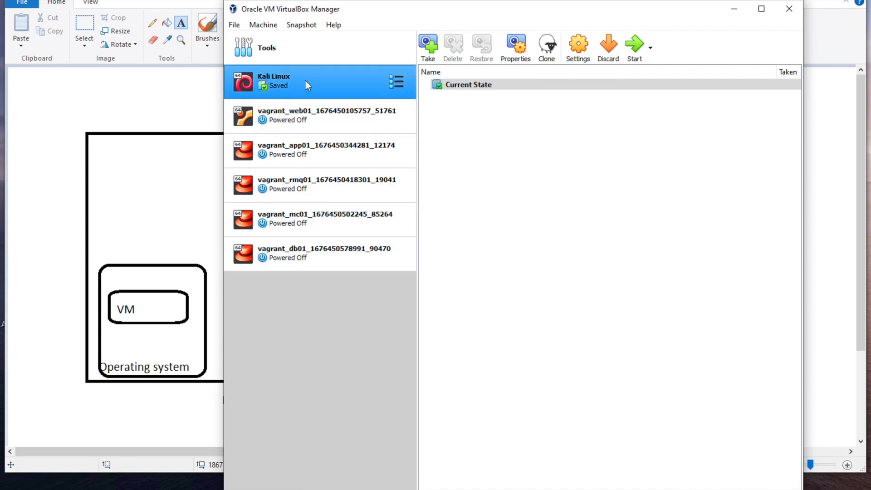
mouse_move(333, 10)
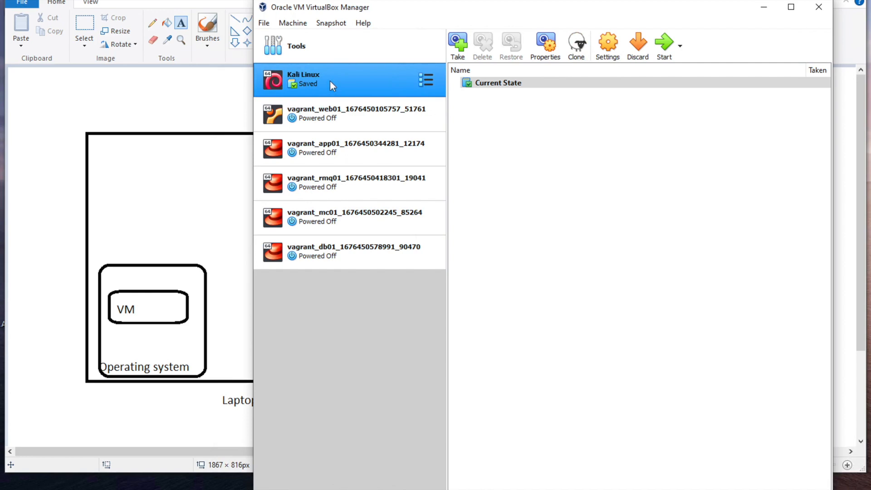
mouse_move(325, 87)
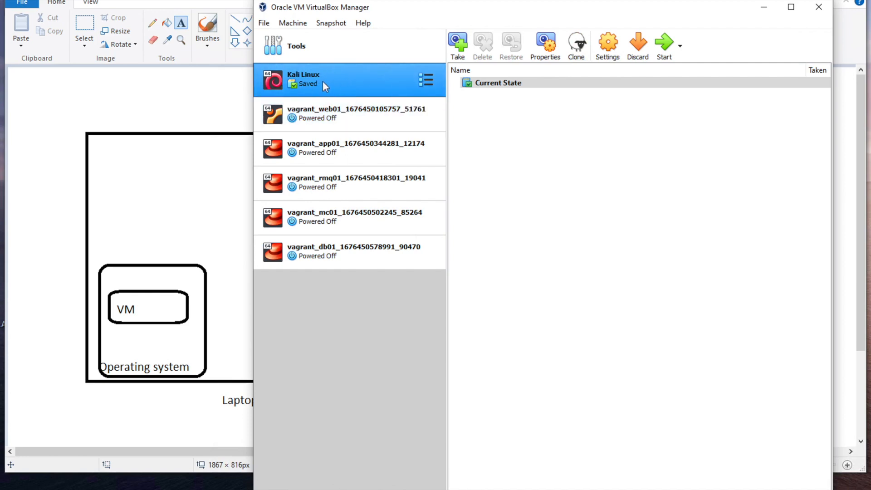
- Select the Kali Linux and vagrant_web01 machines in the VirtualBox machine list
left_click(345, 251)
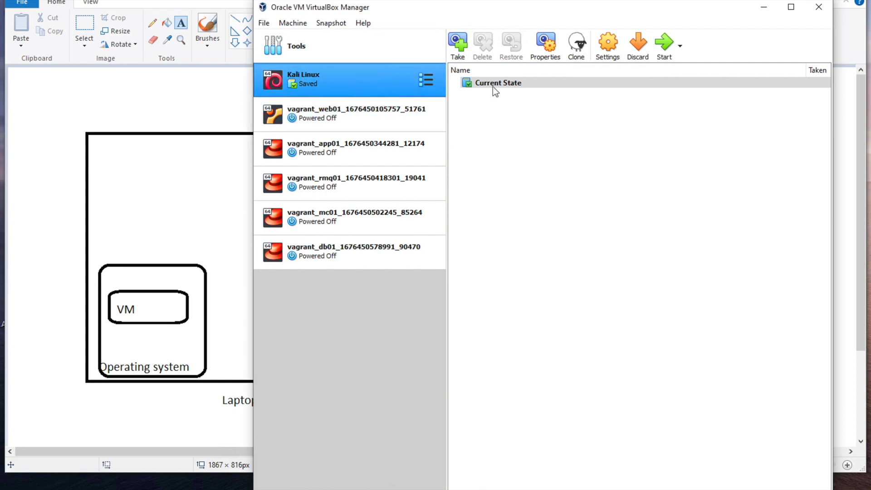
left_click(355, 114)
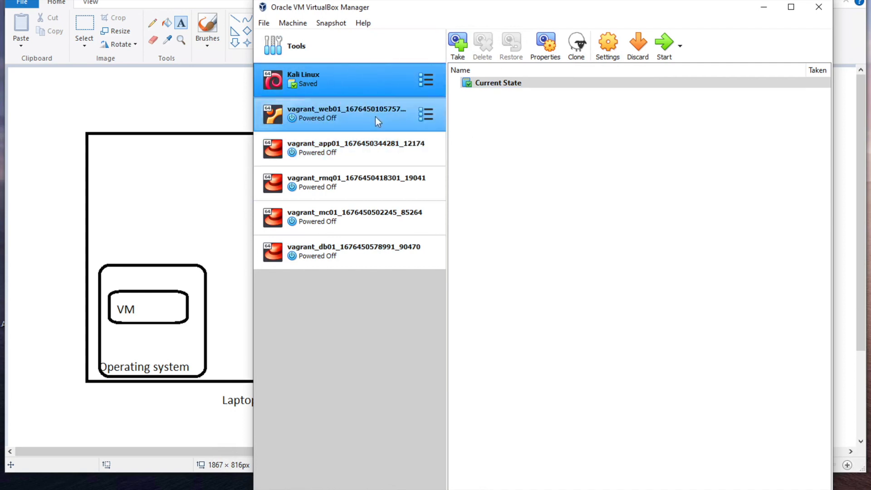
mouse_move(345, 132)
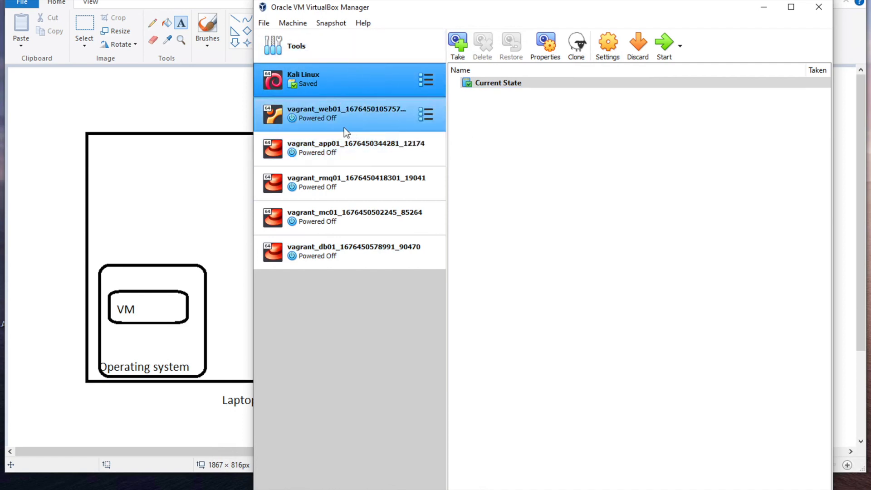
left_click(348, 78)
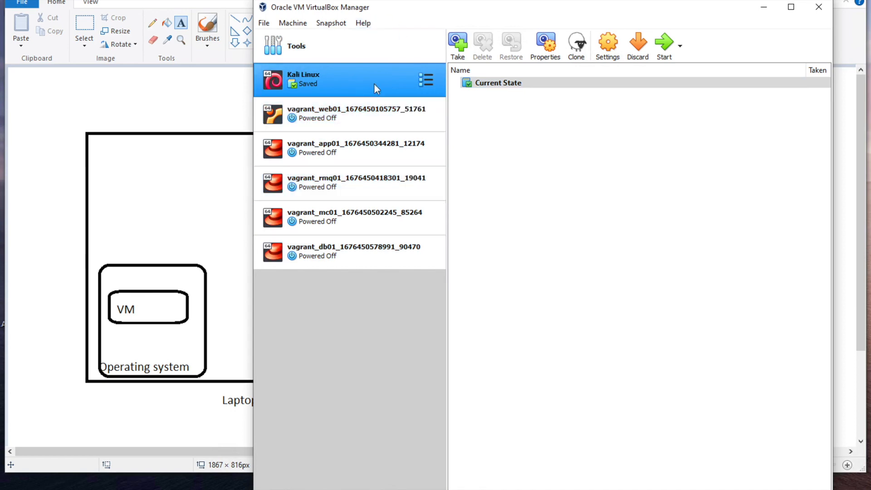
mouse_move(315, 93)
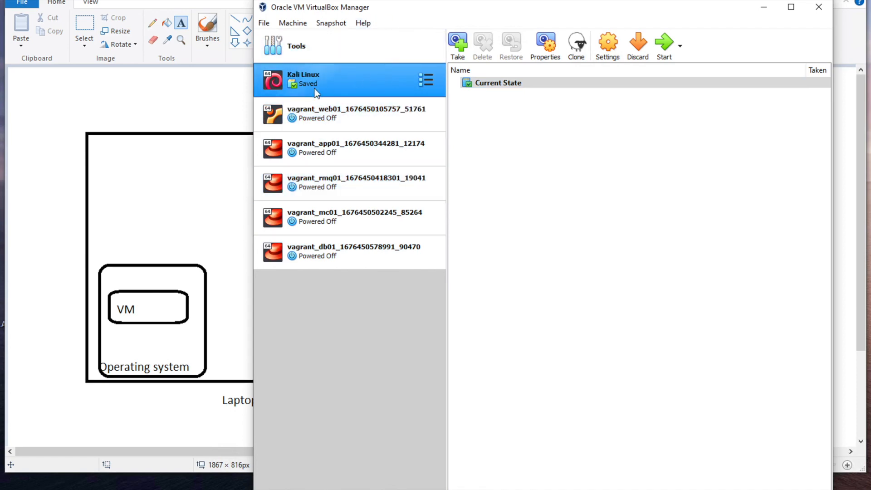
mouse_move(665, 42)
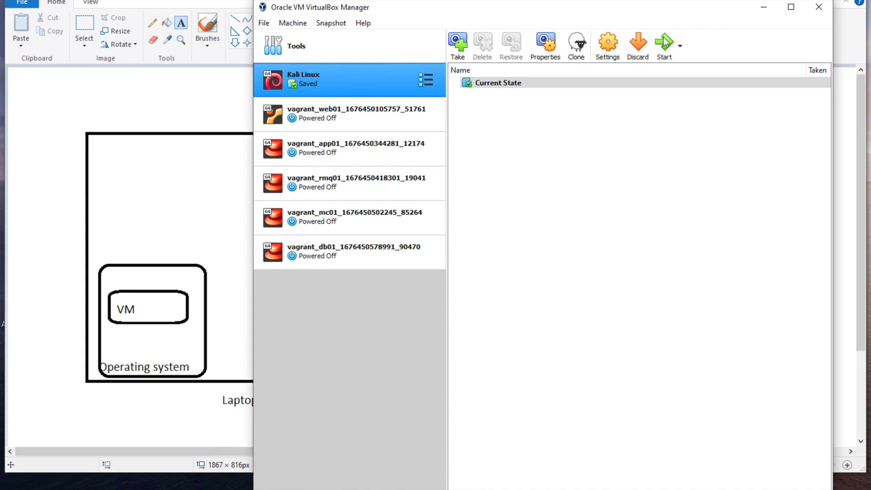
mouse_move(784, 29)
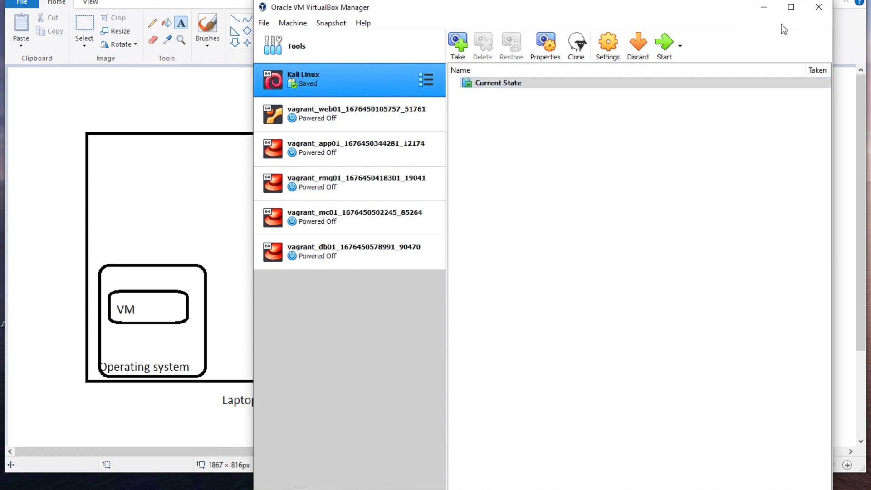
mouse_move(791, 7)
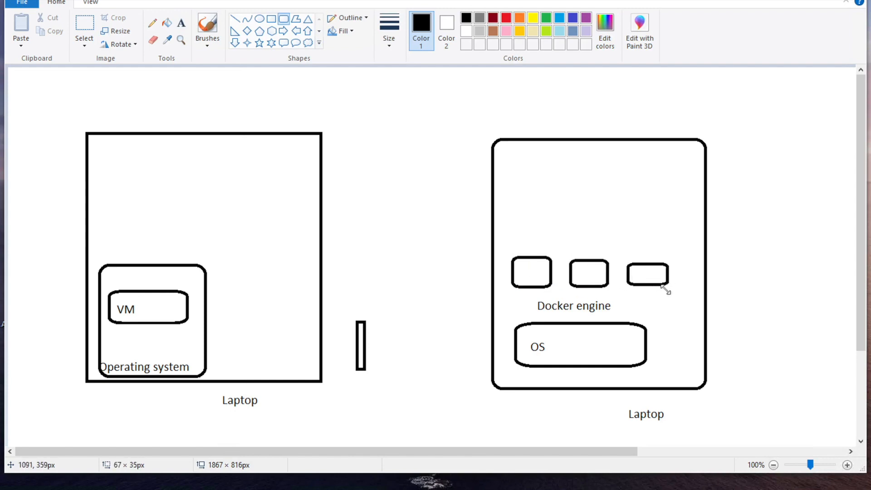
mouse_move(556, 294)
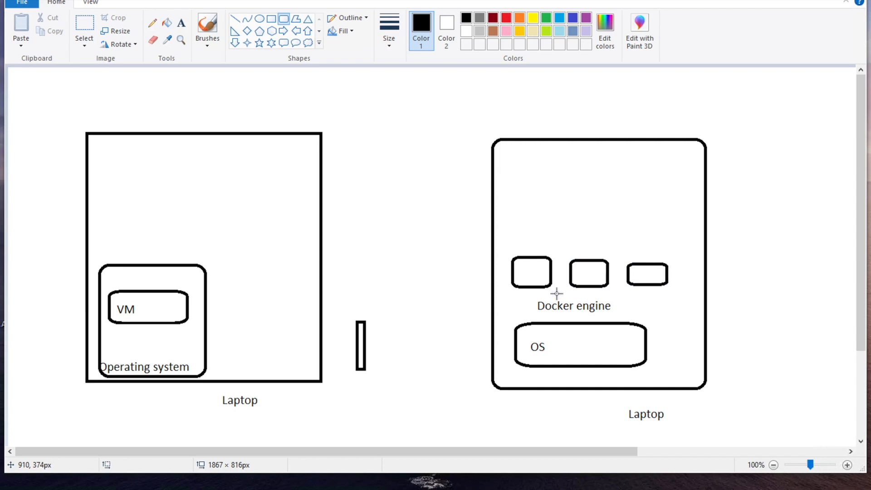
mouse_move(527, 266)
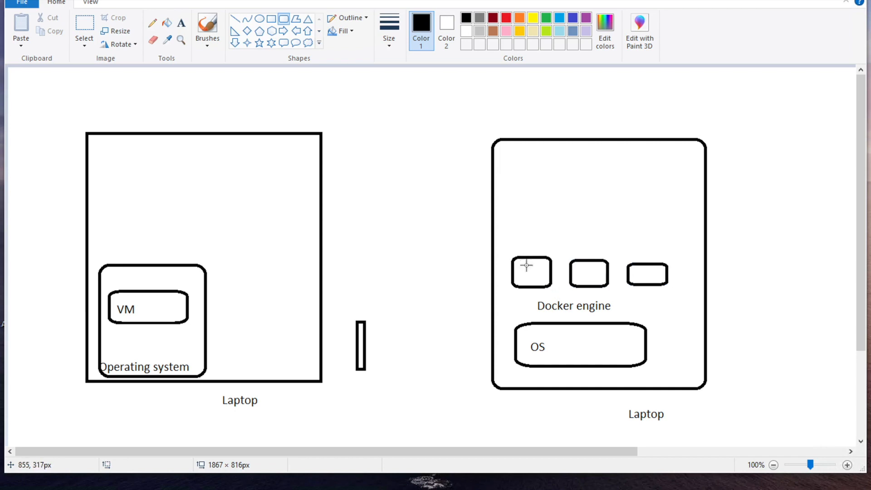
mouse_move(568, 275)
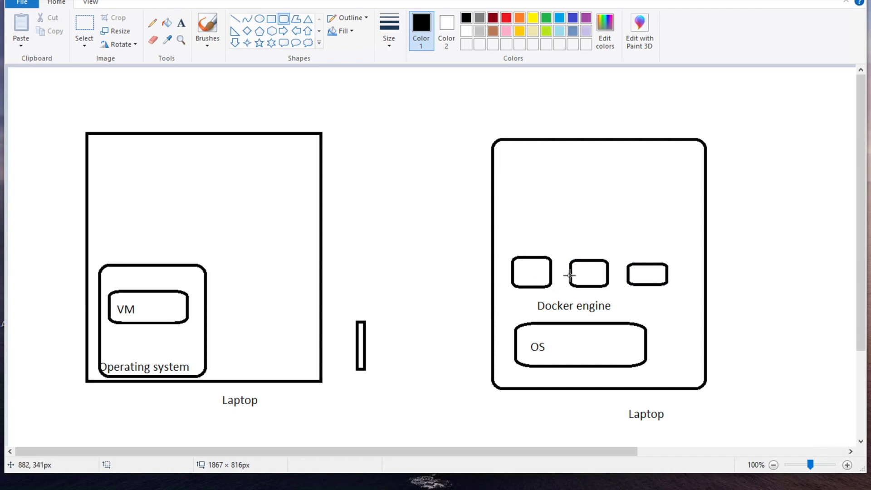
mouse_move(538, 280)
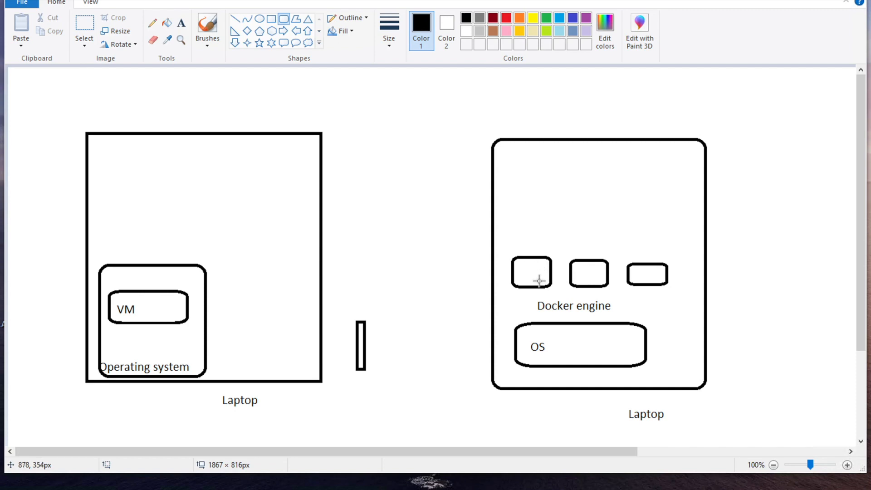
mouse_move(549, 282)
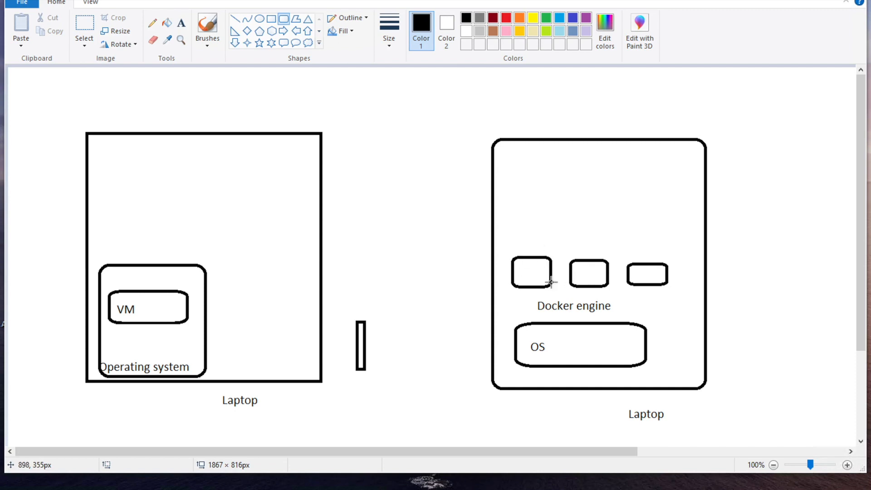
mouse_move(58, 307)
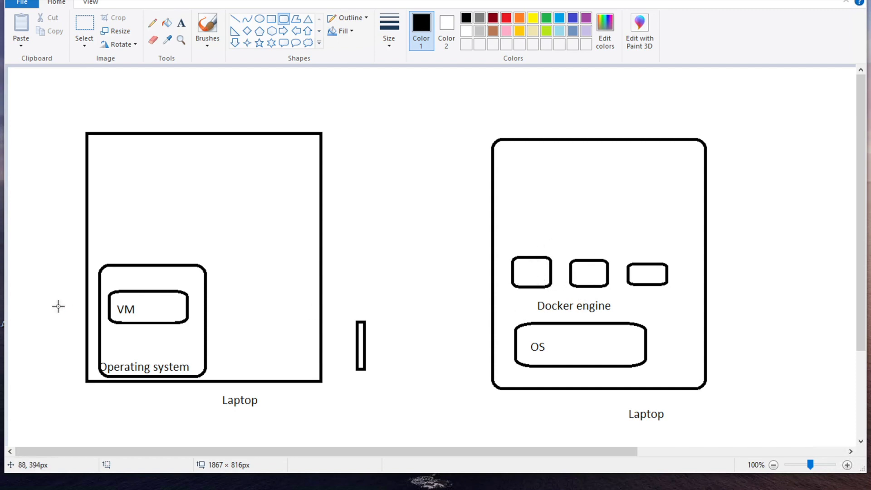
mouse_move(154, 311)
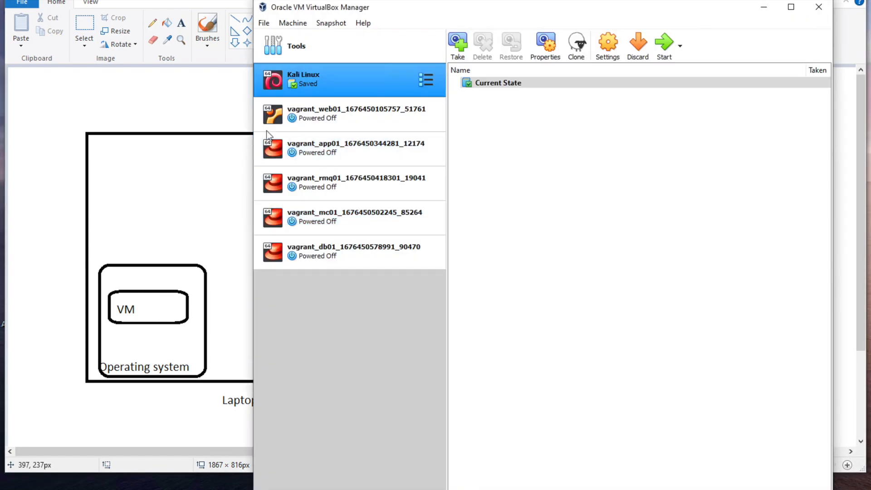
mouse_move(460, 133)
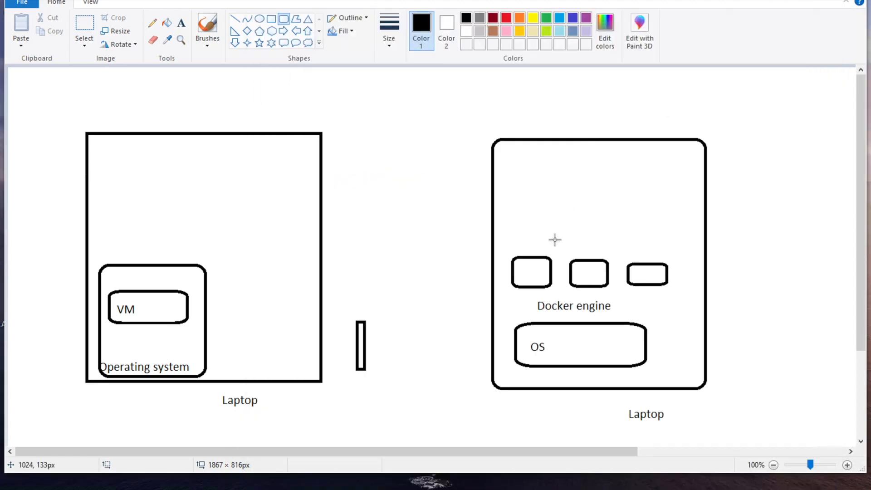
mouse_move(582, 282)
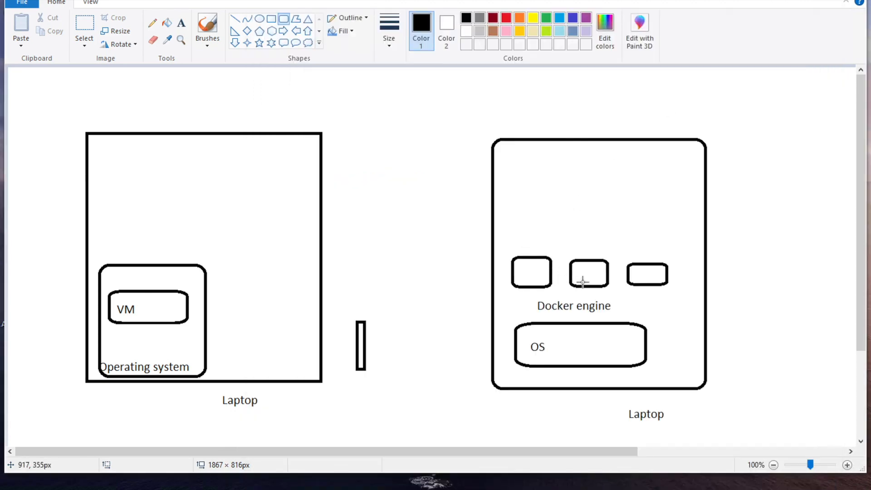
mouse_move(587, 271)
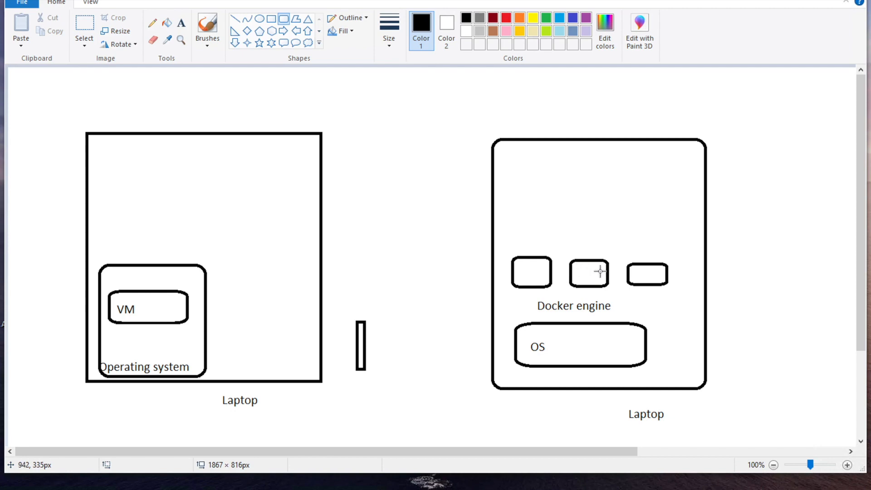
mouse_move(623, 261)
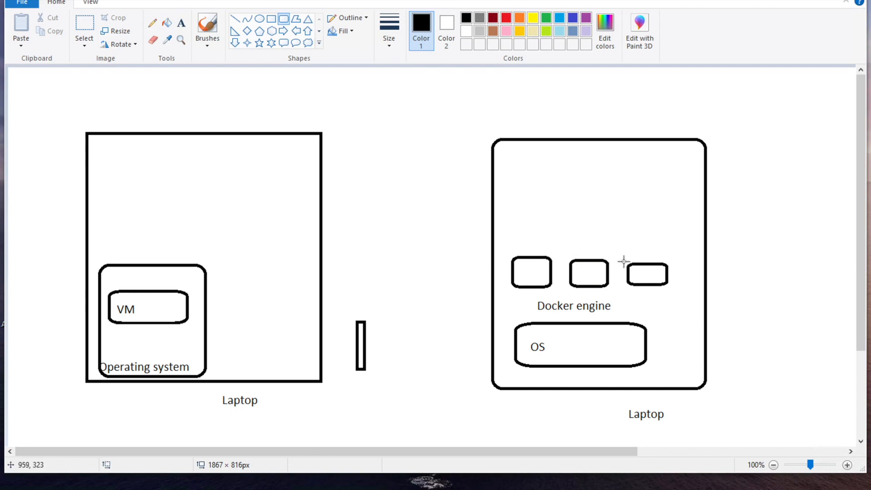
mouse_move(538, 269)
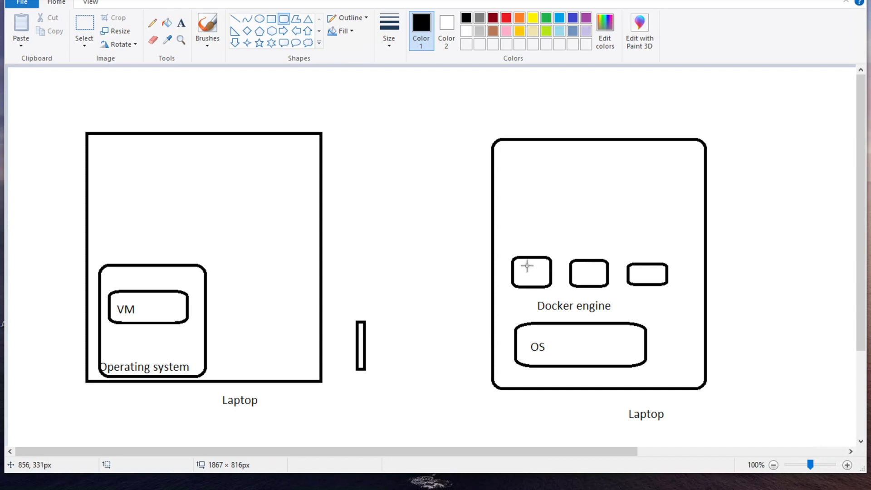
mouse_move(526, 236)
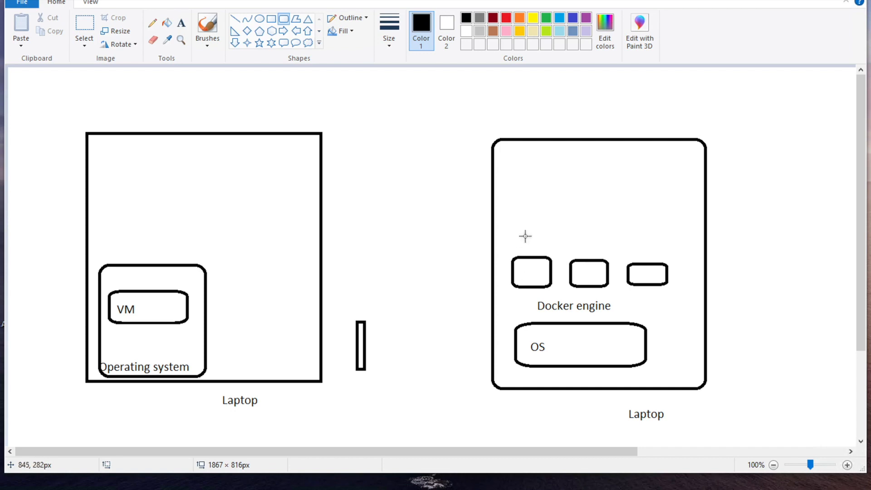
mouse_move(498, 244)
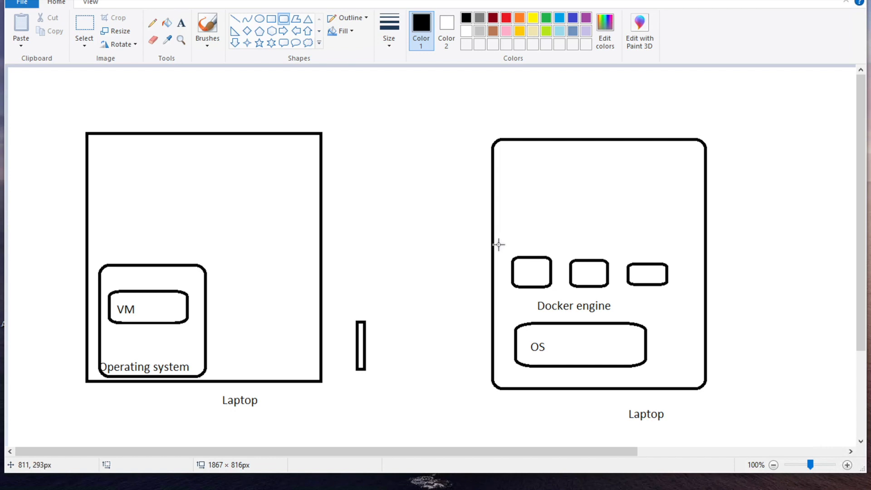
mouse_move(451, 208)
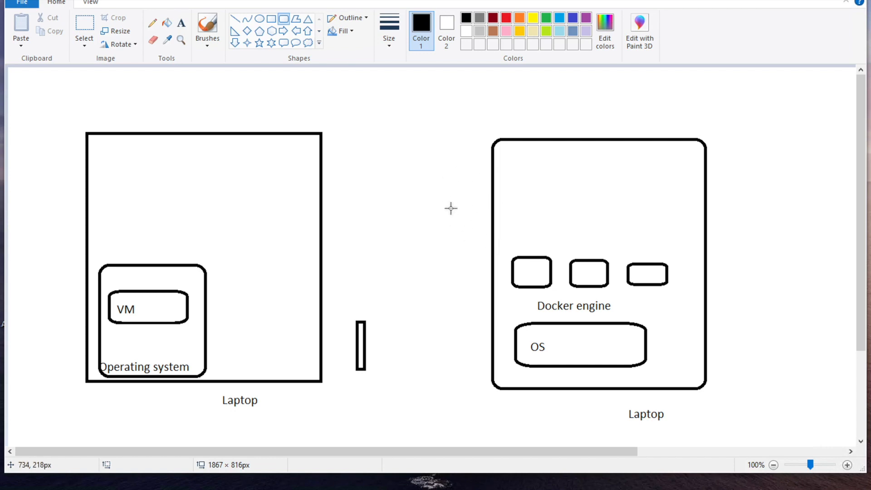
mouse_move(482, 215)
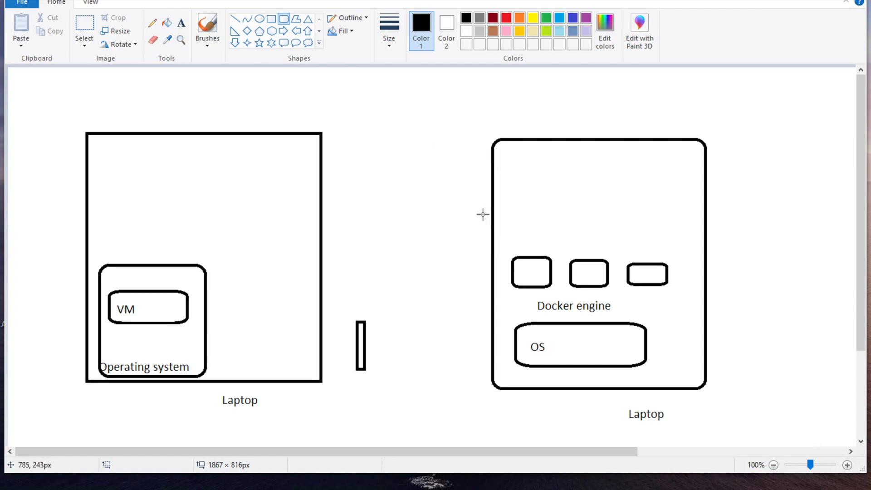
mouse_move(428, 244)
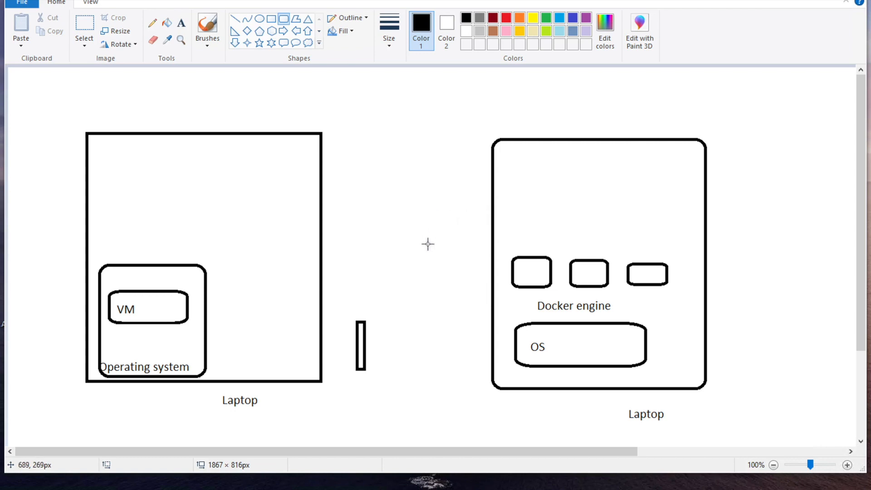
mouse_move(360, 201)
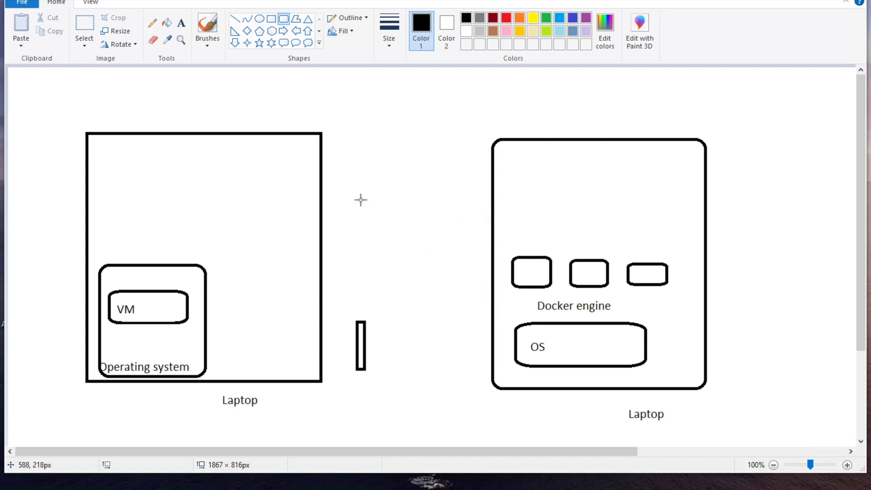
mouse_move(408, 187)
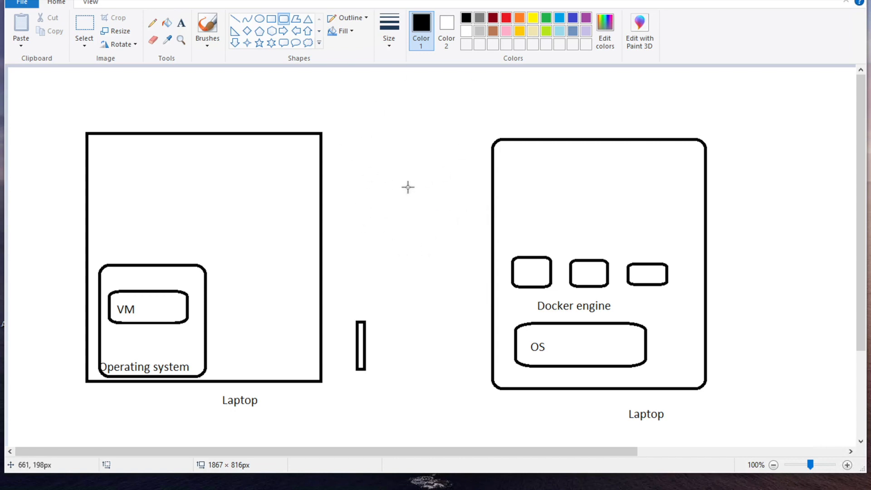
mouse_move(479, 142)
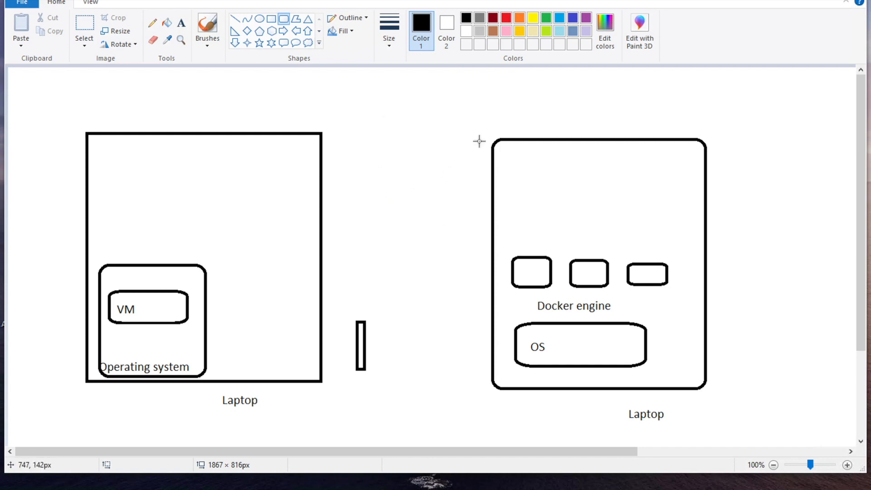
mouse_move(428, 209)
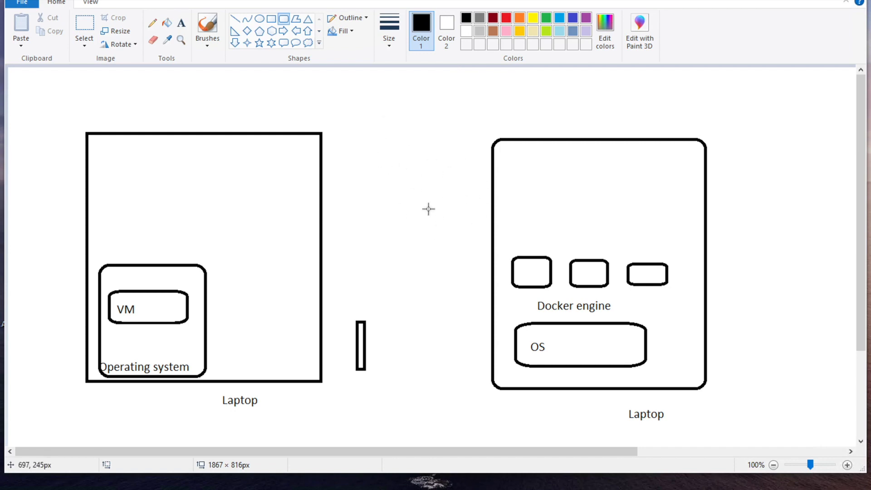
mouse_move(459, 195)
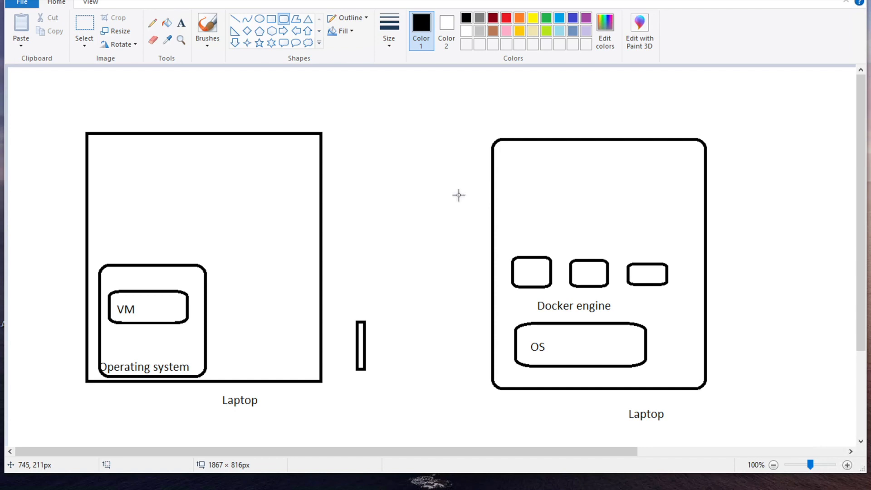
mouse_move(386, 164)
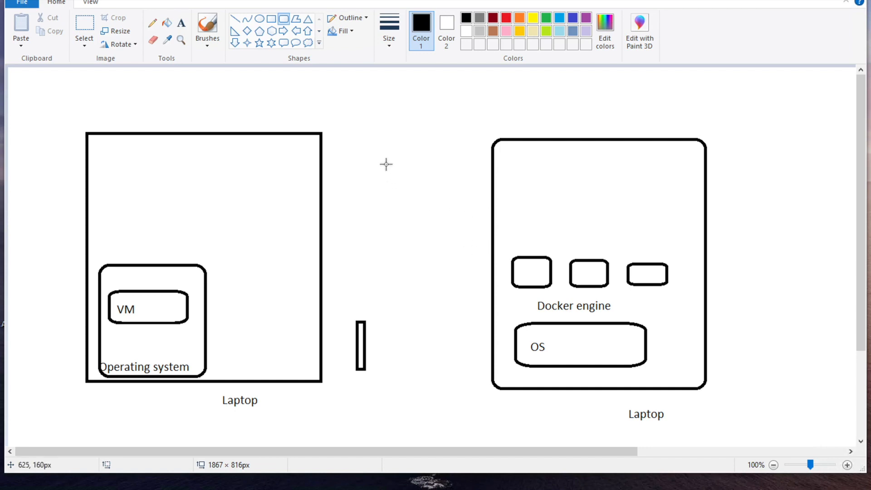
mouse_move(435, 224)
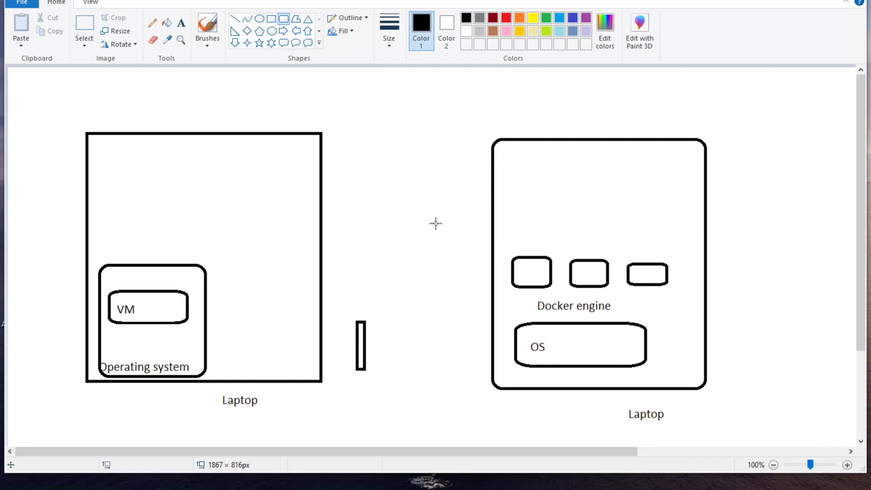
mouse_move(437, 205)
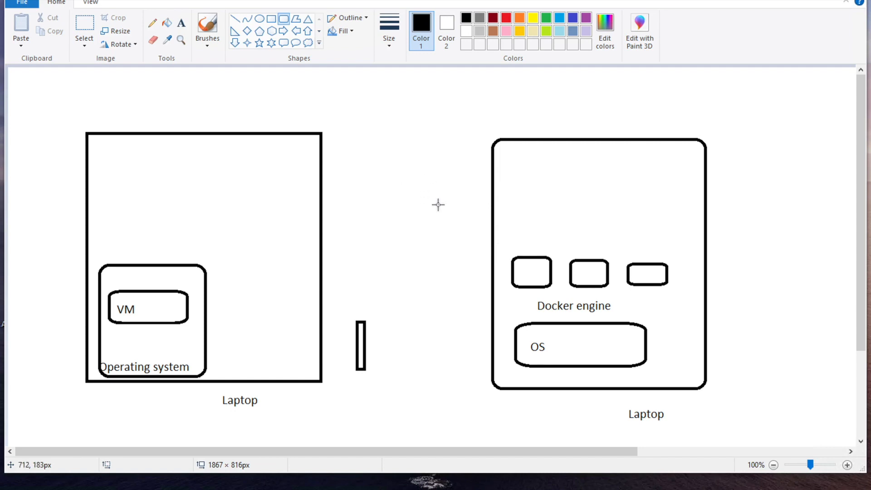
mouse_move(444, 204)
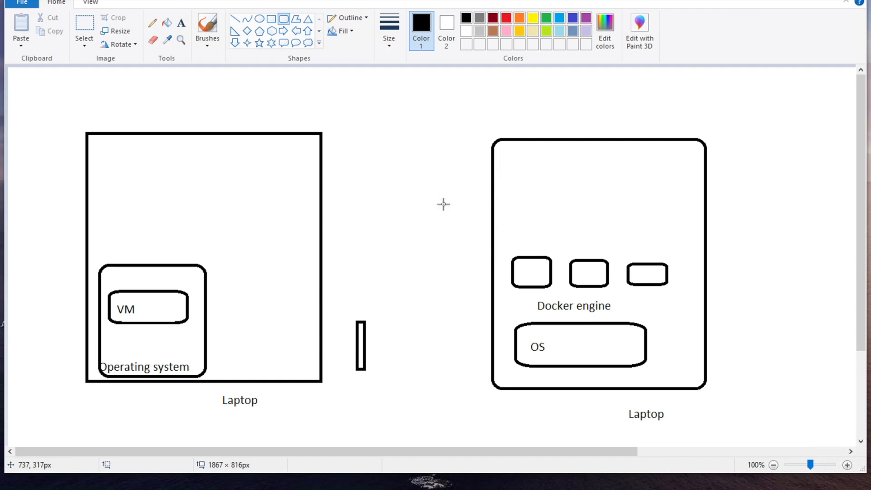
mouse_move(464, 170)
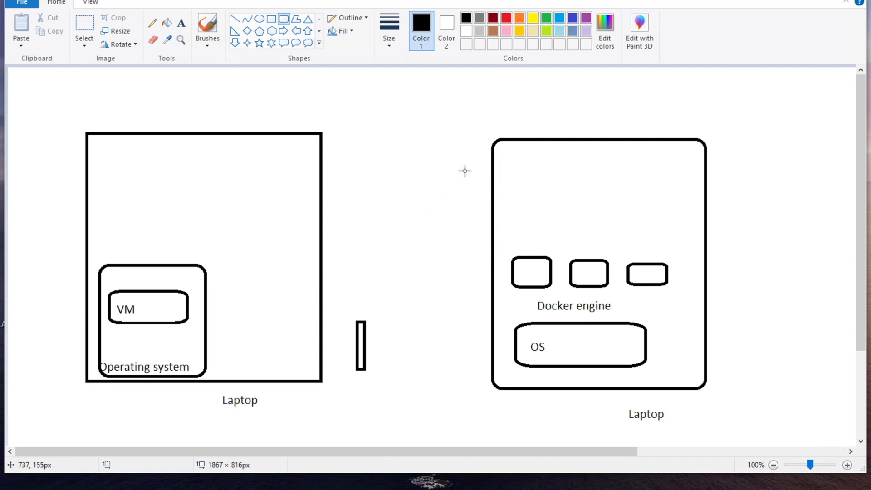
mouse_move(463, 204)
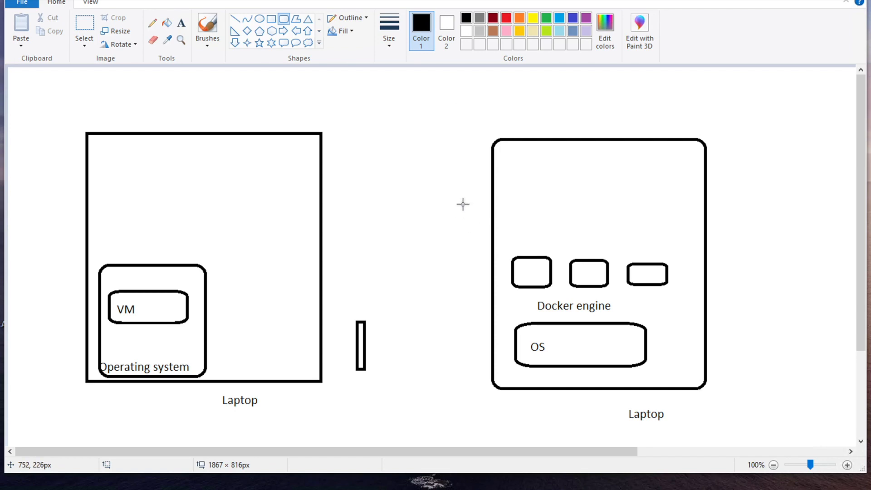
mouse_move(521, 204)
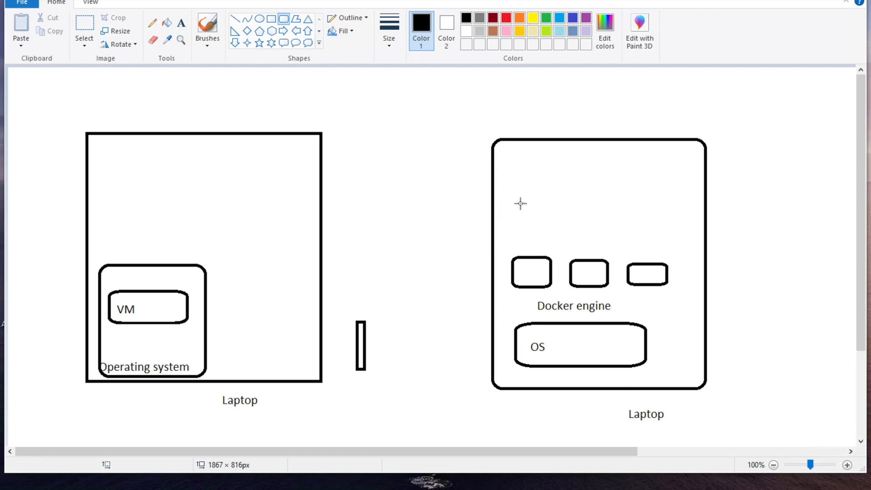
mouse_move(524, 244)
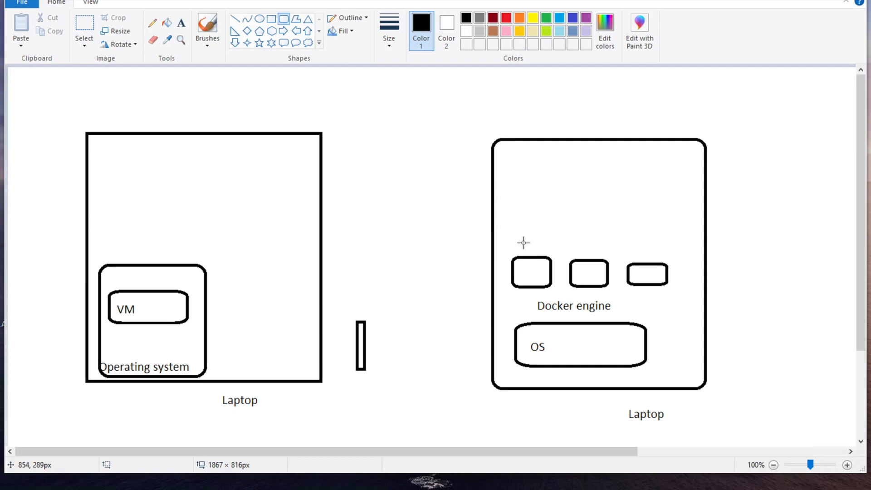
mouse_move(522, 241)
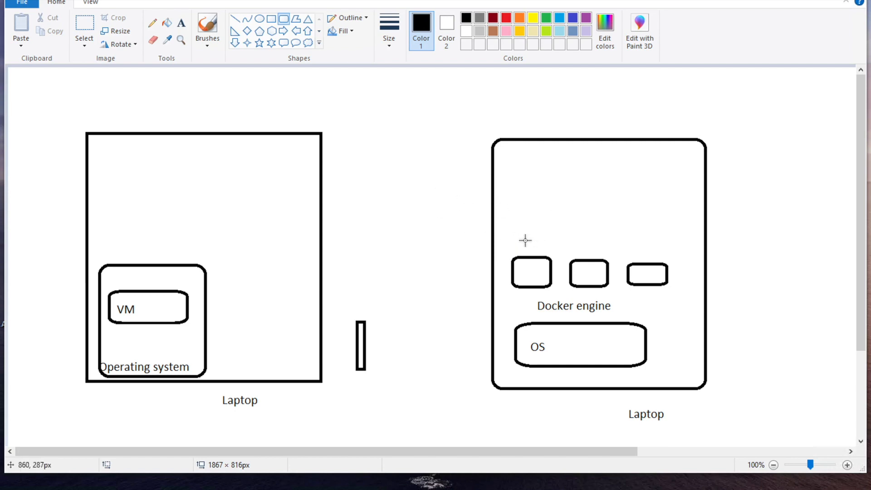
mouse_move(457, 243)
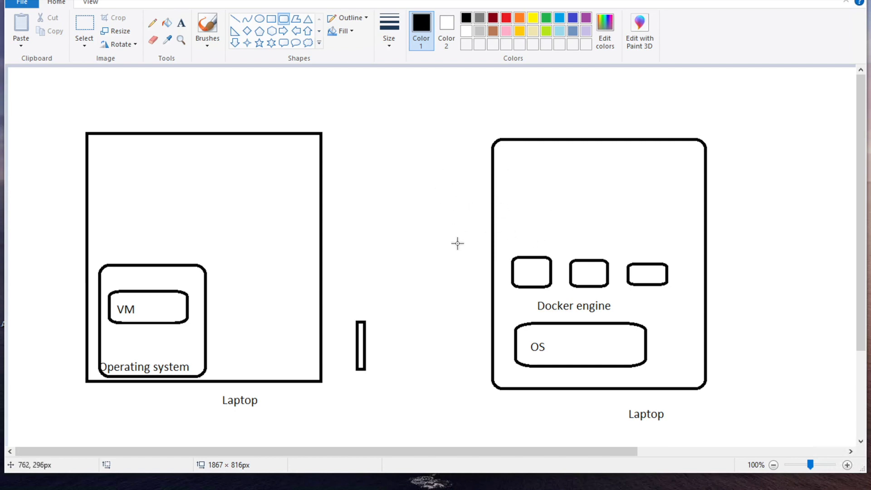
mouse_move(554, 216)
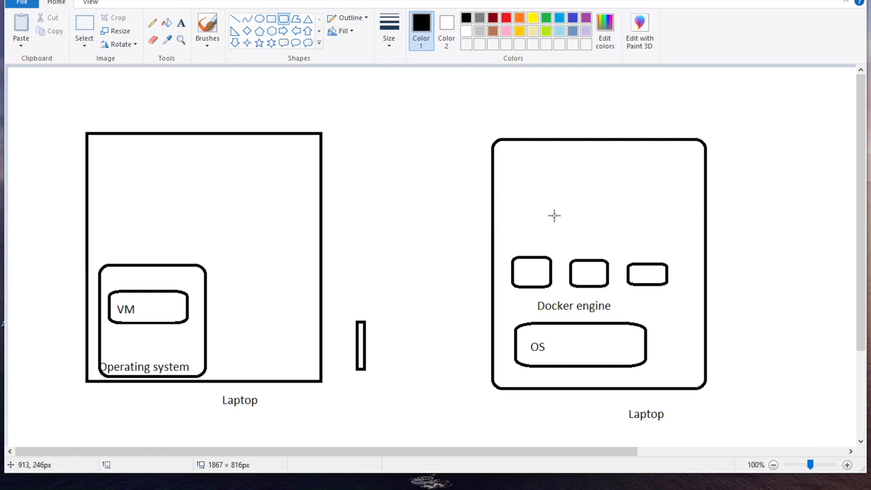
mouse_move(504, 194)
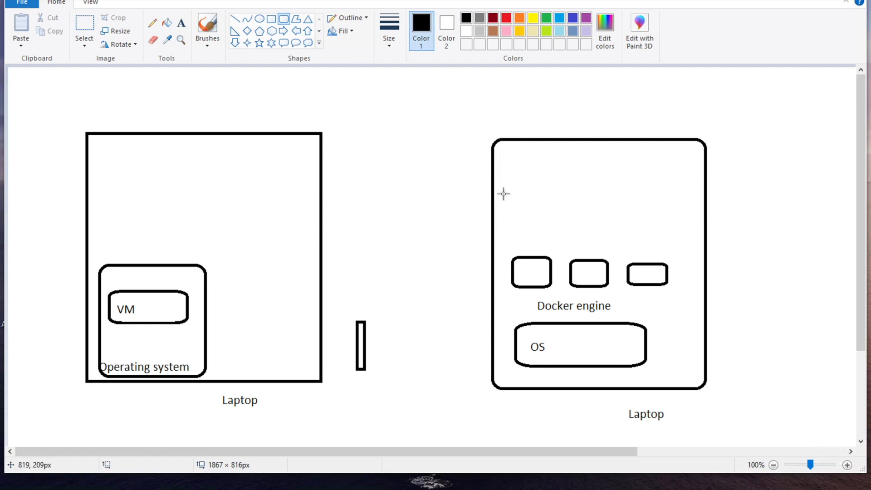
mouse_move(437, 257)
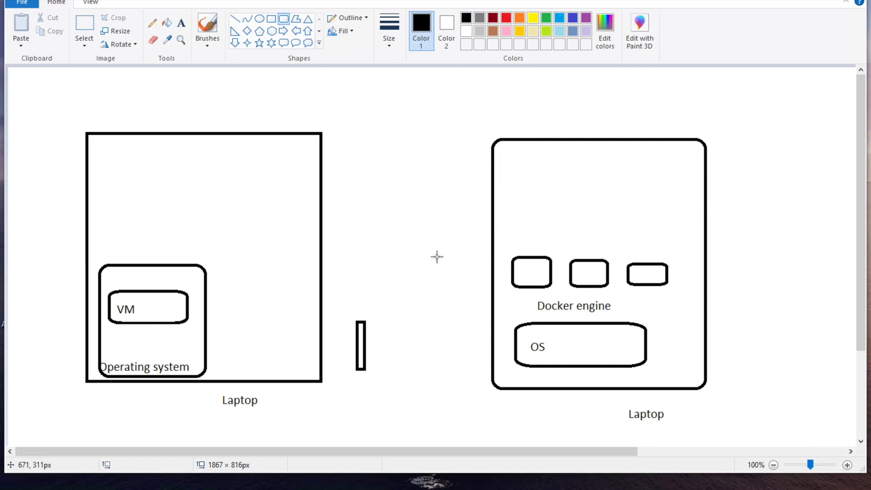
mouse_move(445, 233)
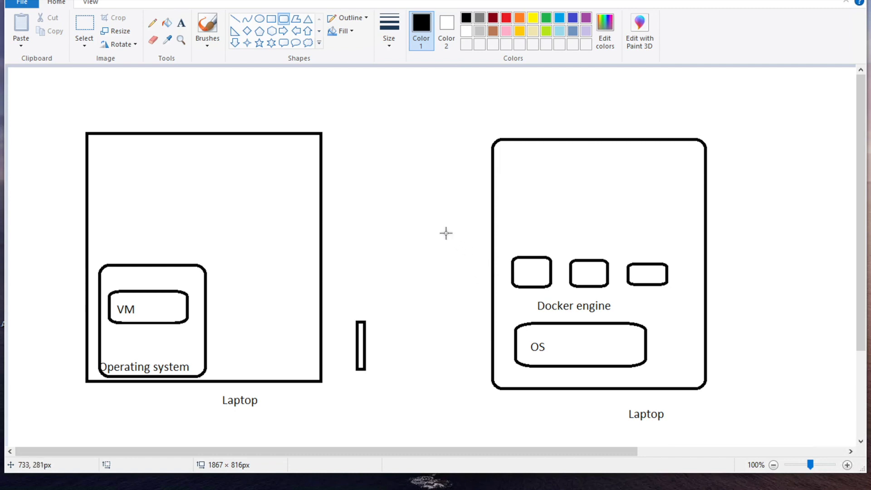
mouse_move(502, 180)
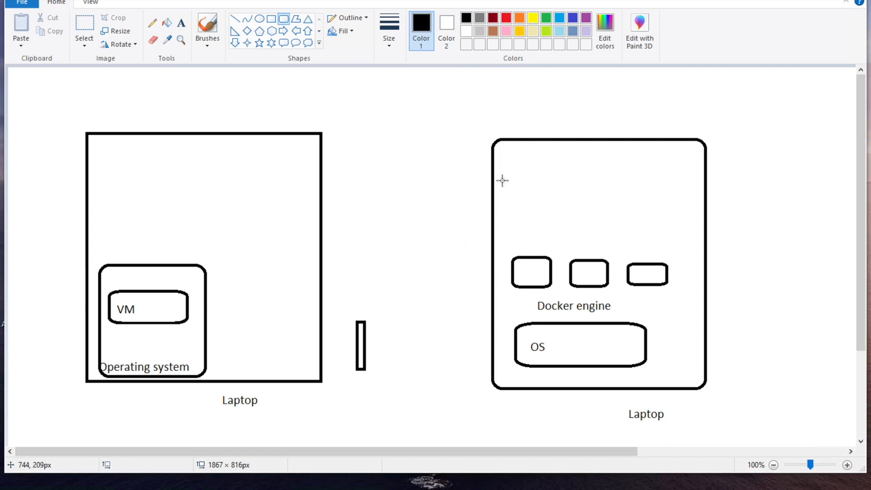
mouse_move(536, 243)
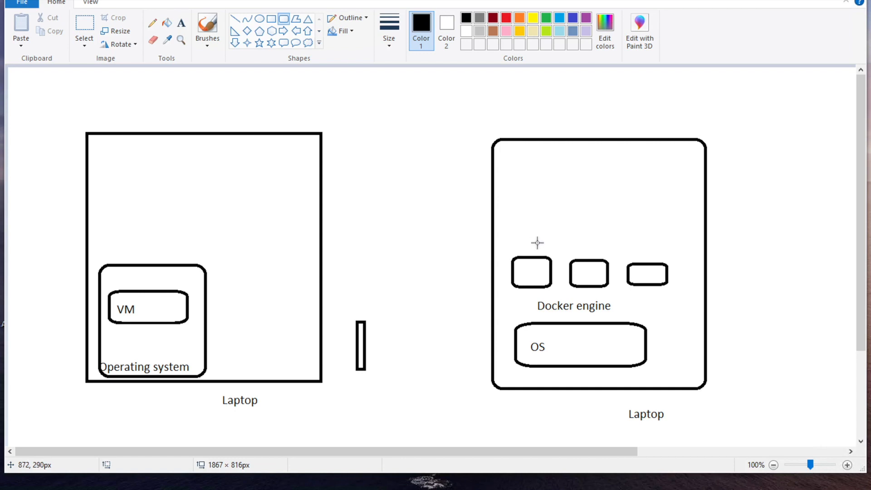
mouse_move(539, 294)
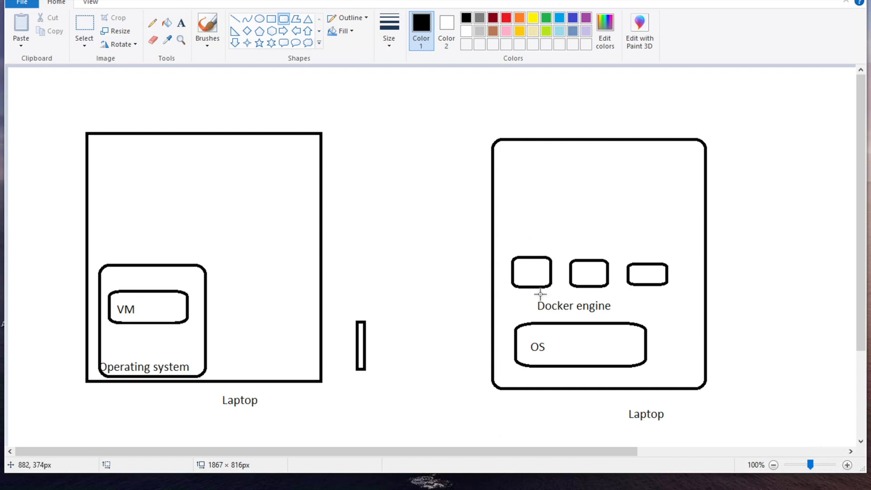
mouse_move(525, 256)
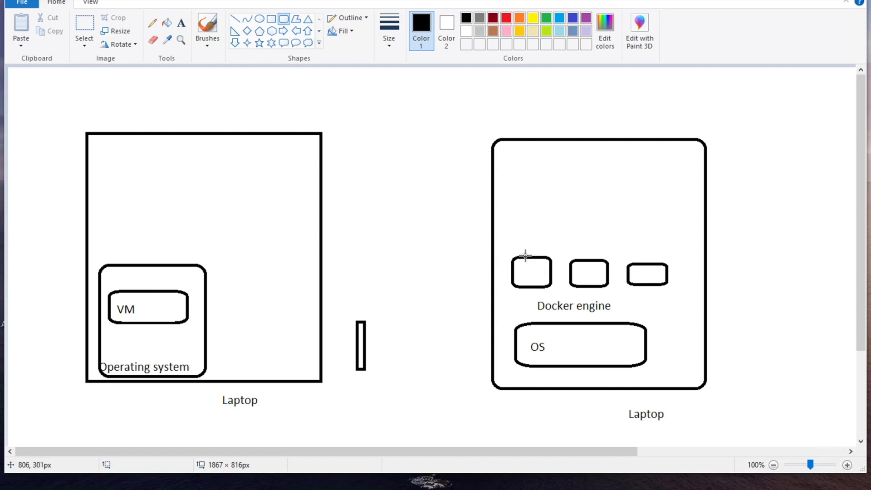
mouse_move(547, 253)
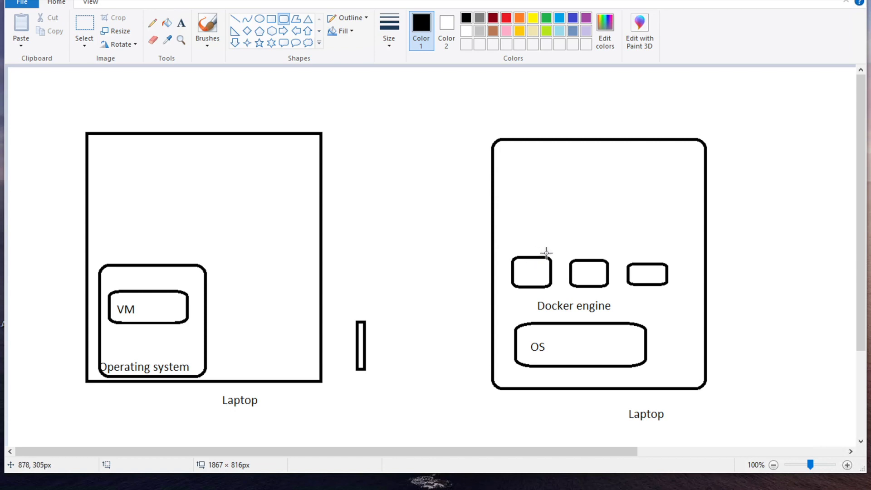
mouse_move(546, 253)
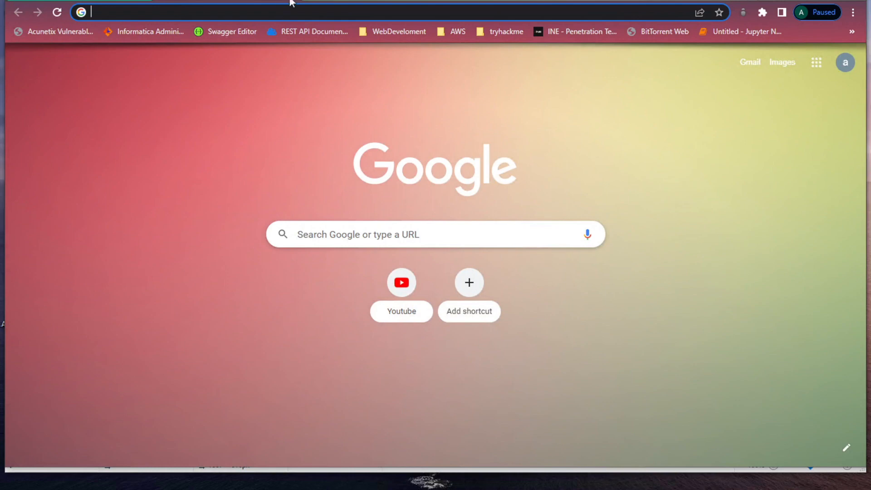
- Search Google for 'servers' to bring up the server image results again
type("servers")
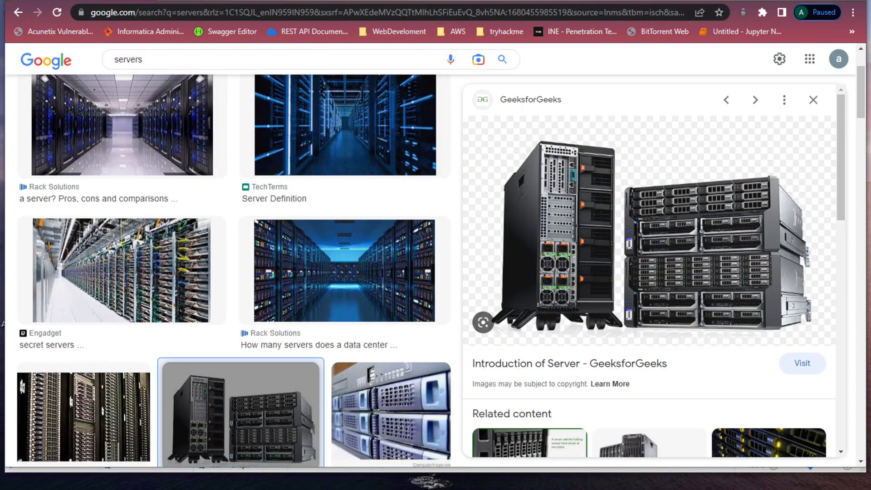
mouse_move(689, 60)
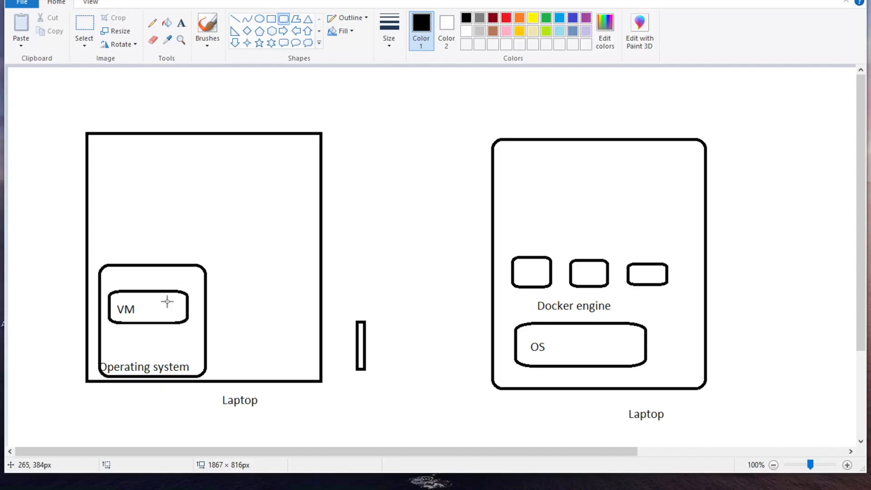
mouse_move(197, 332)
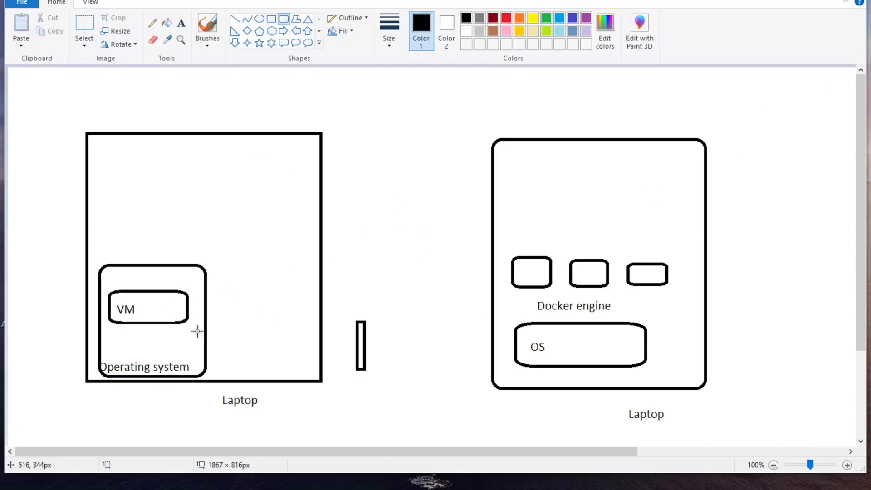
mouse_move(589, 318)
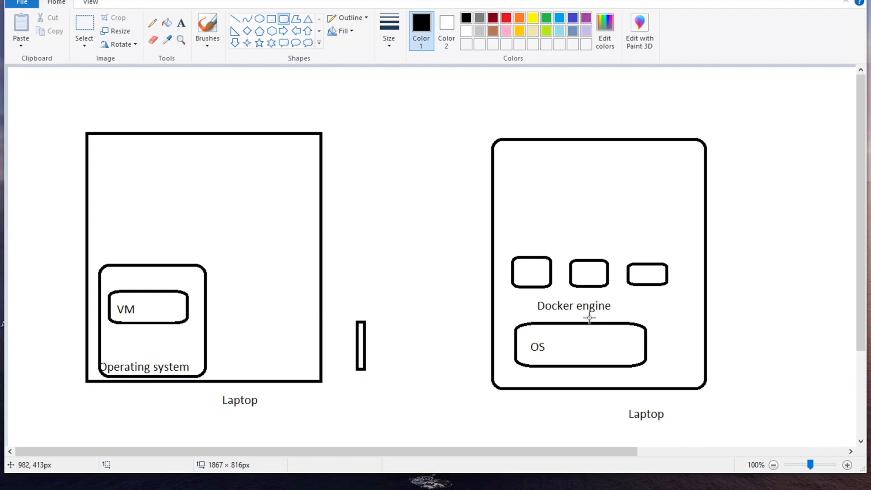
mouse_move(602, 303)
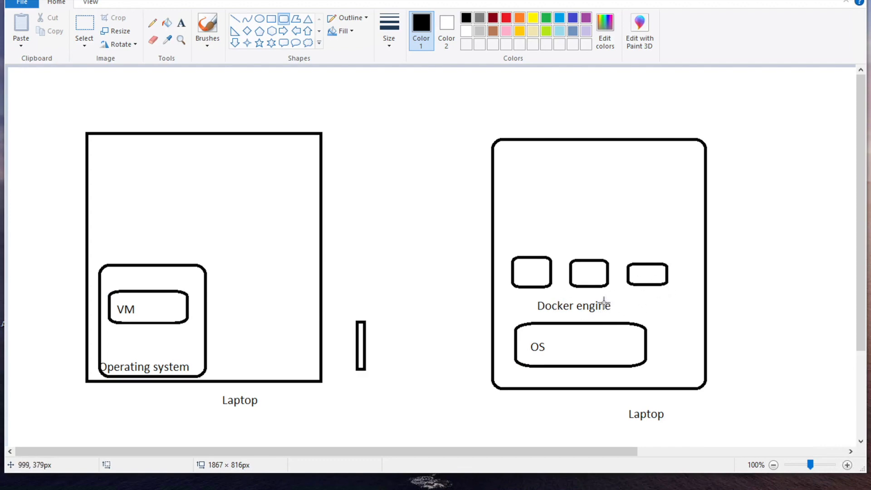
mouse_move(569, 303)
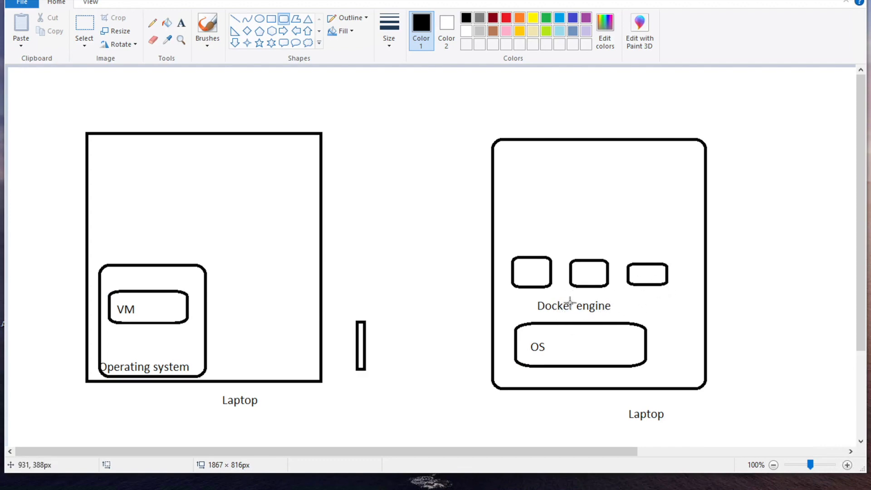
mouse_move(572, 329)
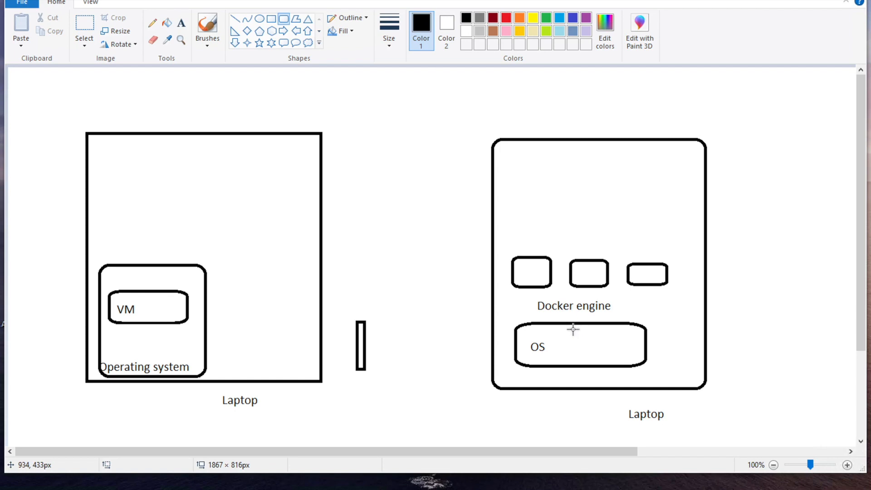
mouse_move(525, 281)
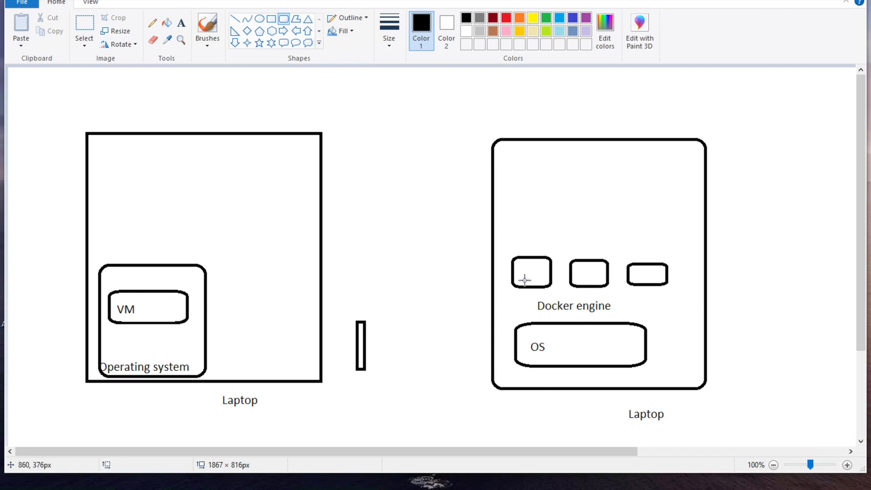
mouse_move(644, 313)
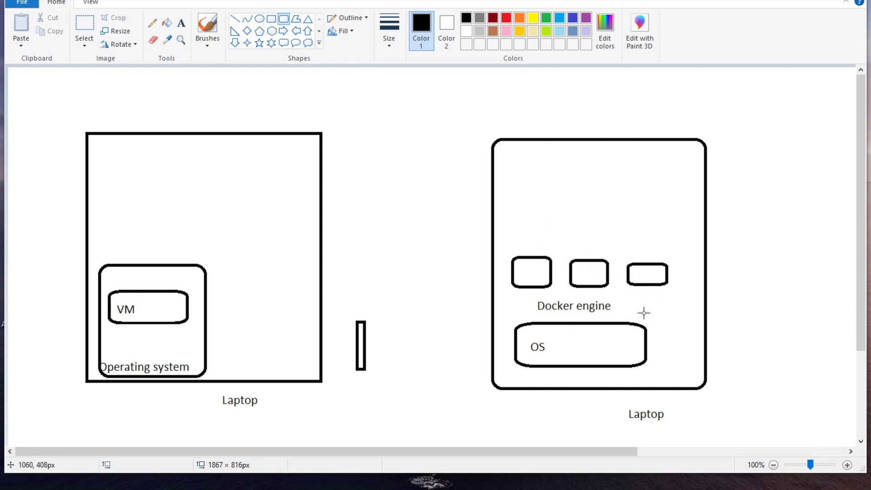
mouse_move(638, 416)
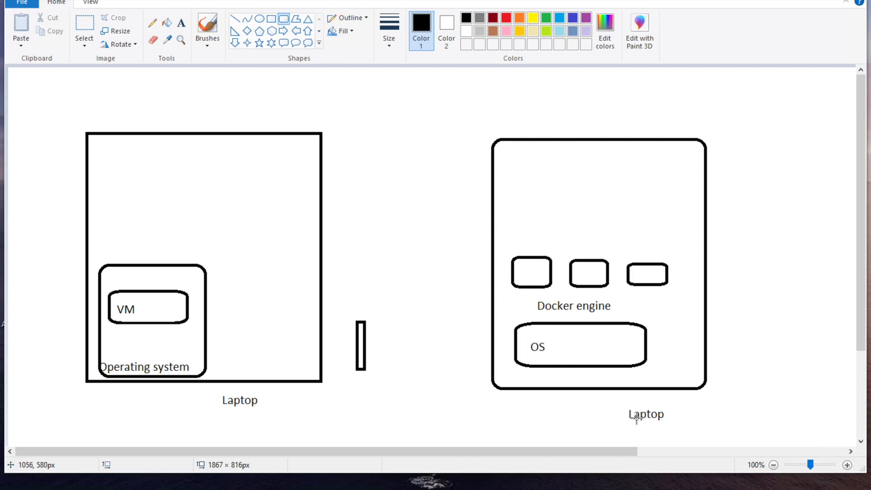
mouse_move(638, 418)
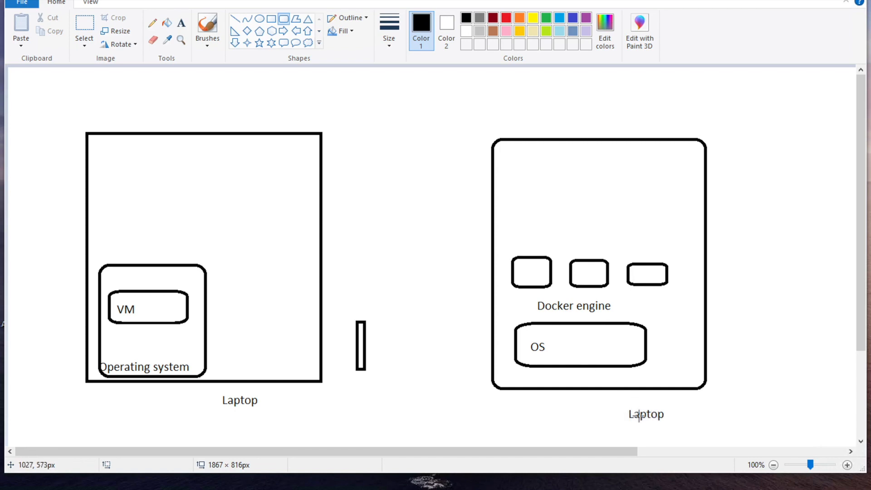
mouse_move(578, 306)
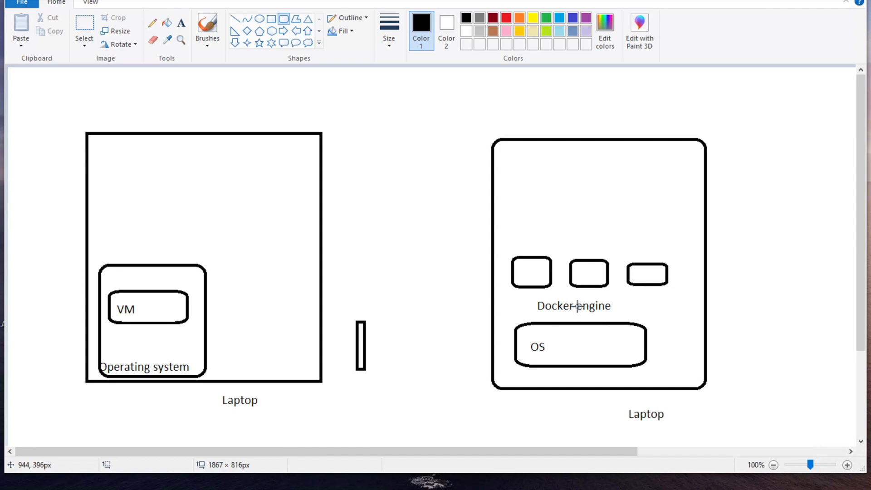
mouse_move(644, 283)
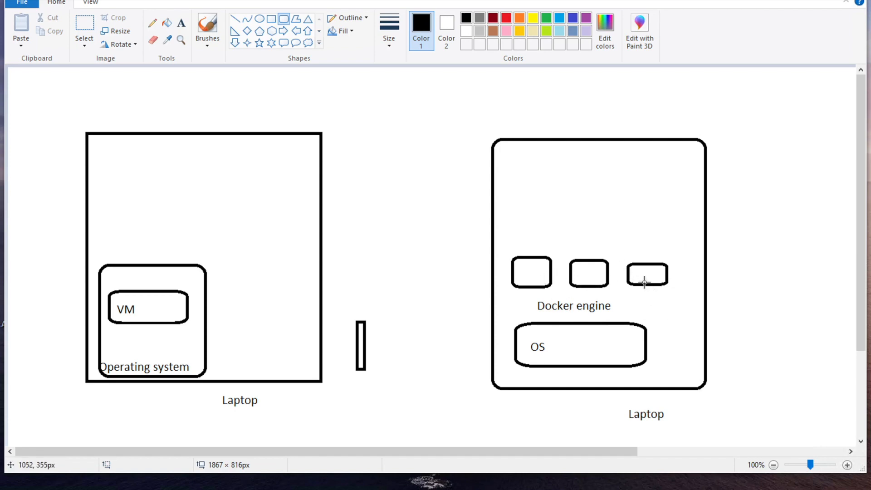
mouse_move(610, 349)
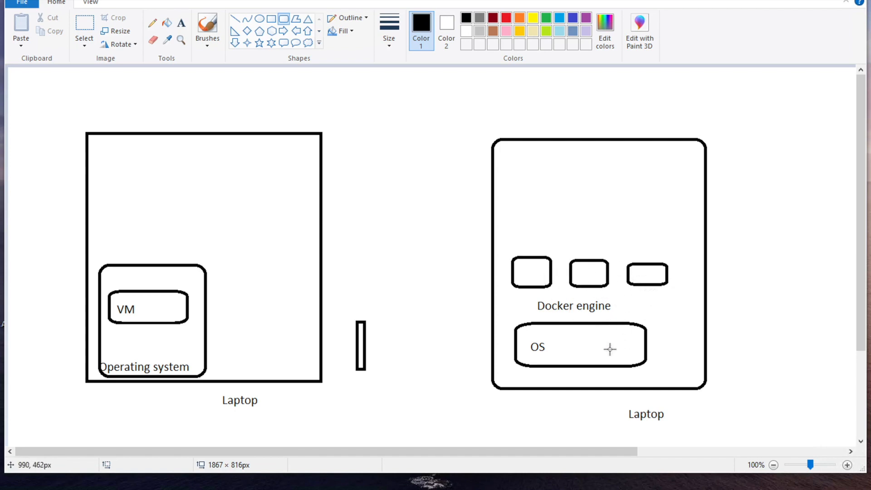
mouse_move(693, 227)
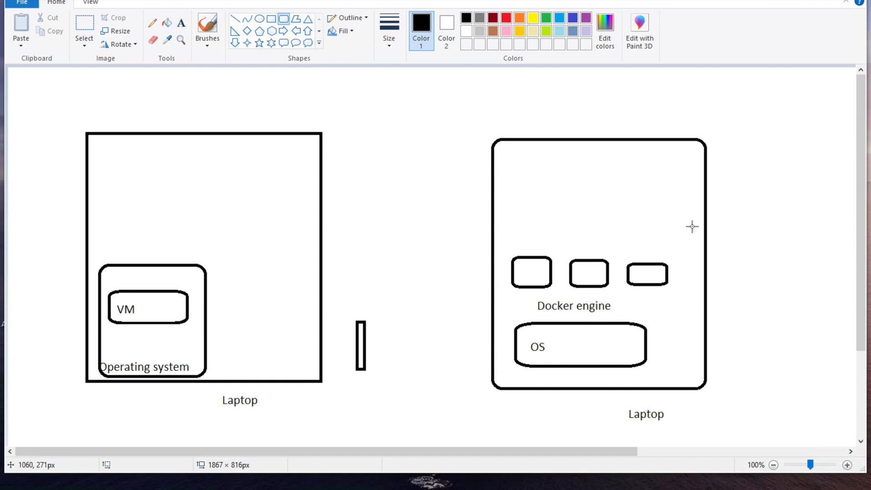